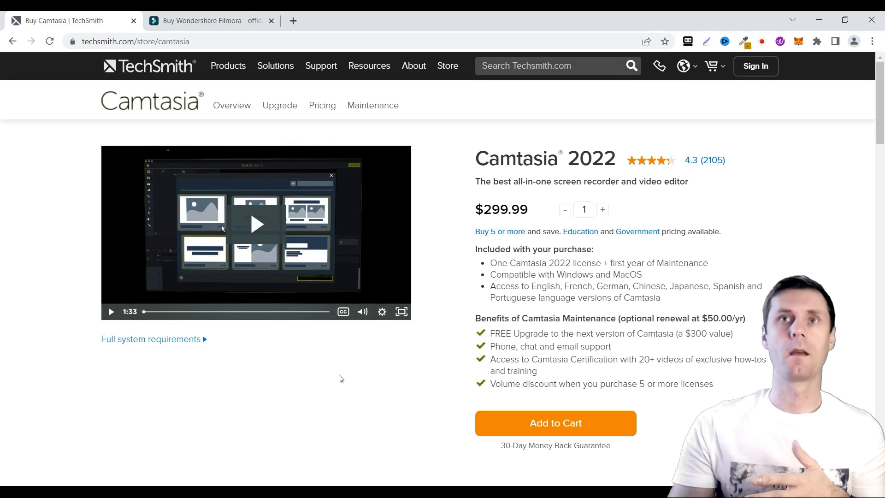
{"action": "mouse_move", "coordinate": [499, 231]}
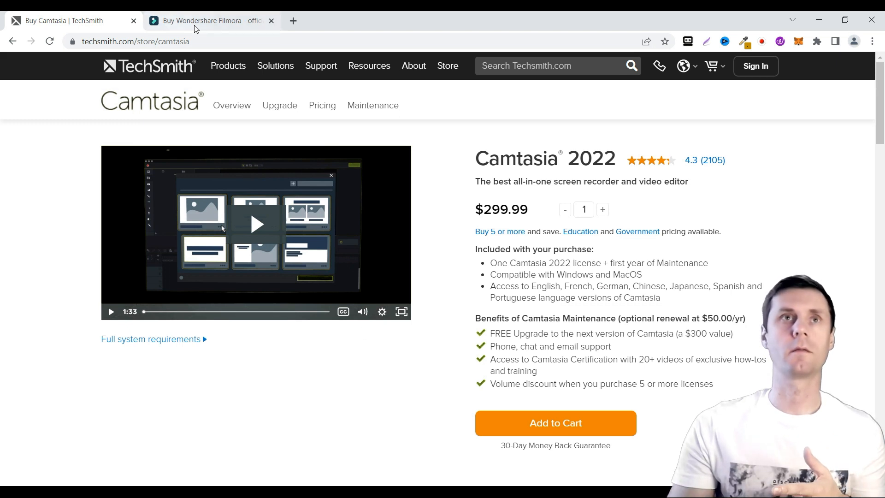
- Switch to the Wondershare Filmora tab and scroll through its pricing plans
{"action": "left_click", "coordinate": [210, 20]}
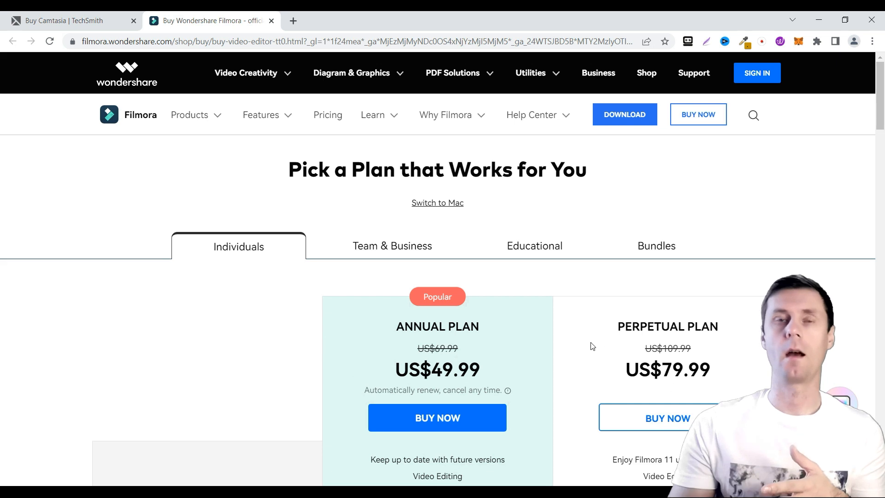
{"action": "scroll", "scroll_direction": "down", "scroll_amount": 3}
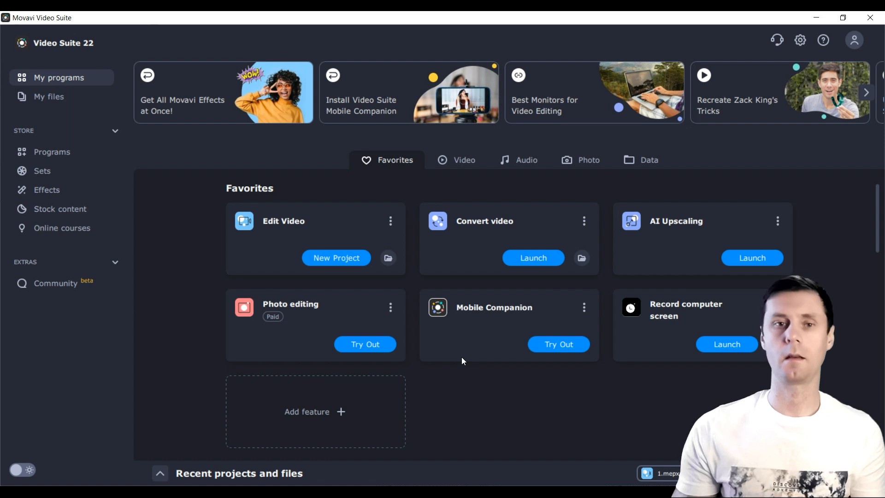
{"action": "mouse_move", "coordinate": [559, 298]}
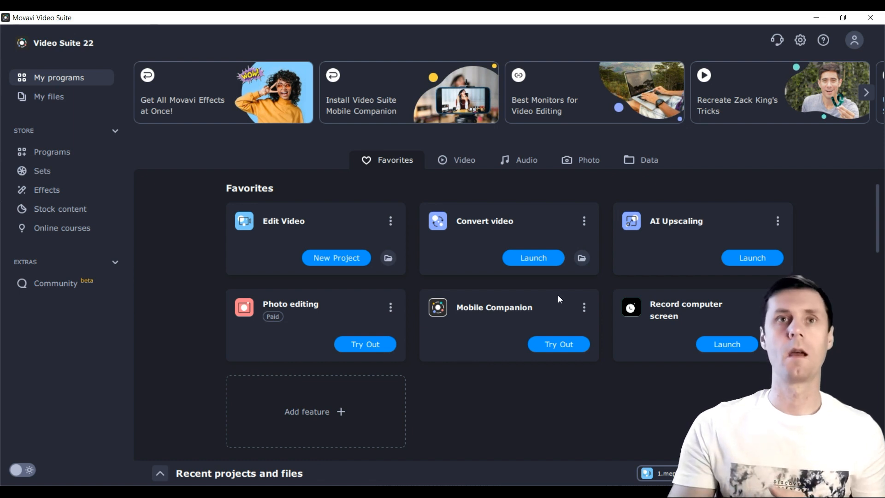
{"action": "mouse_move", "coordinate": [308, 229]}
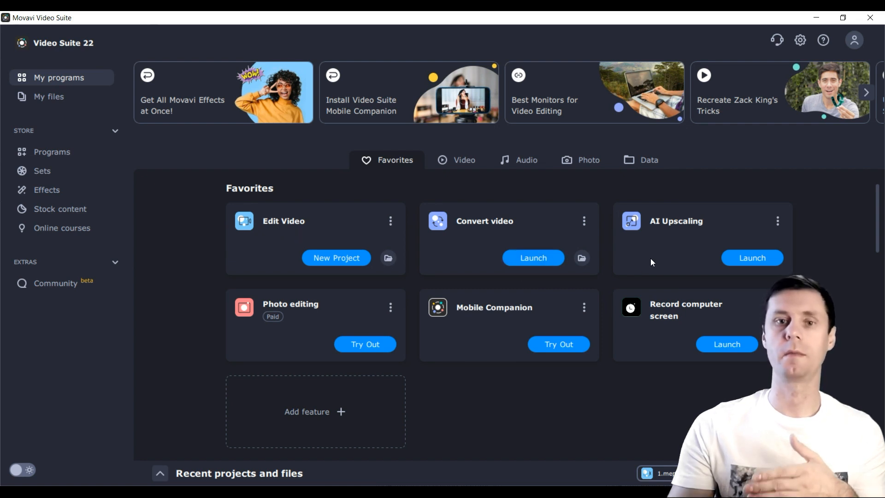
{"action": "mouse_move", "coordinate": [671, 254]}
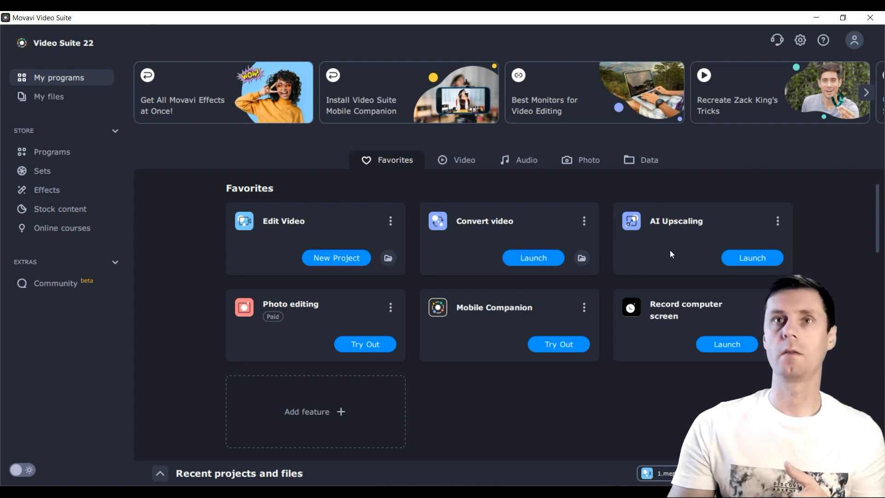
{"action": "mouse_move", "coordinate": [662, 240]}
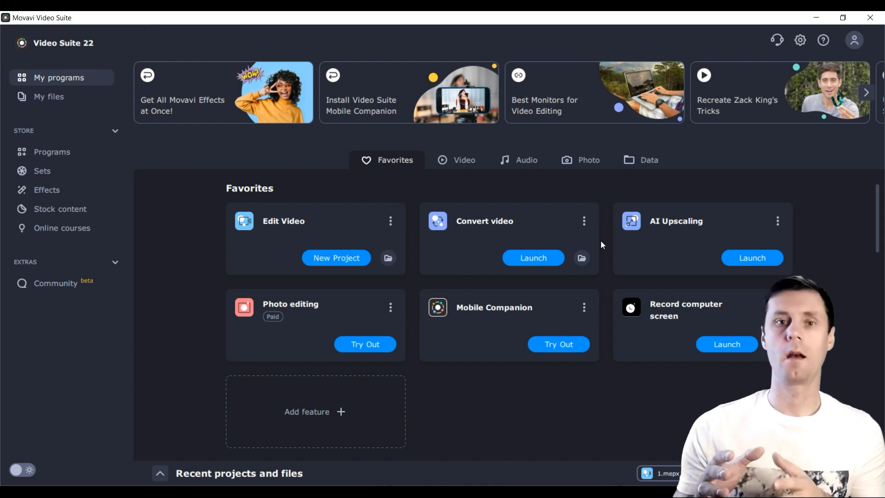
{"action": "mouse_move", "coordinate": [710, 258]}
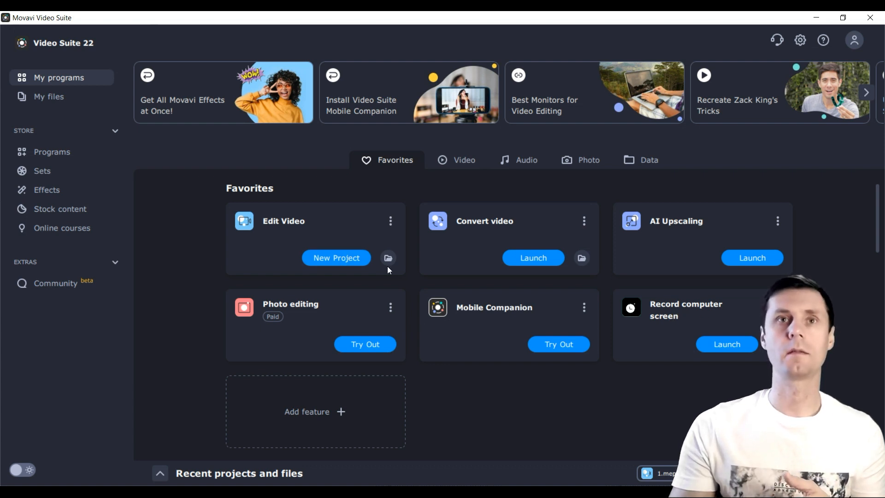
{"action": "mouse_move", "coordinate": [336, 260]}
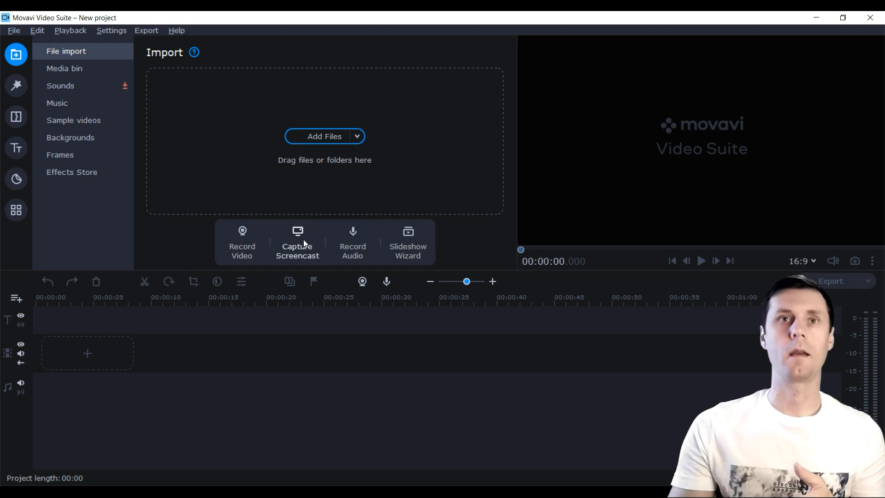
{"action": "mouse_move", "coordinate": [292, 239]}
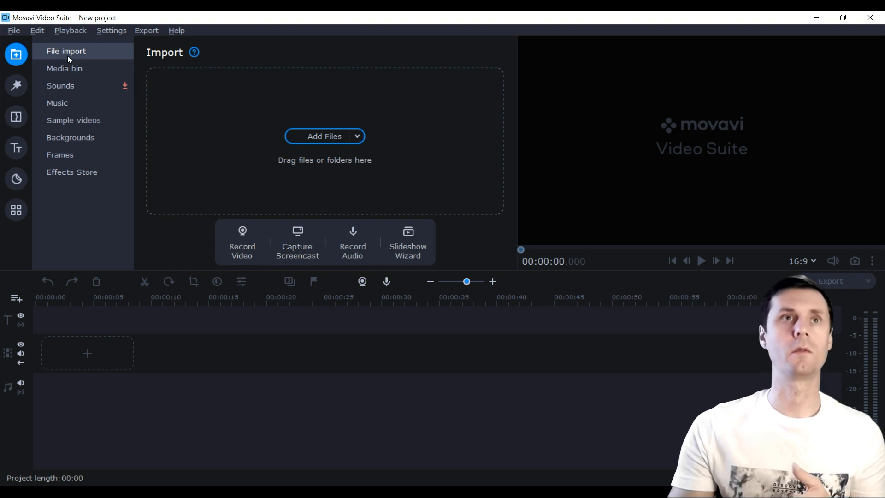
{"action": "mouse_move", "coordinate": [325, 136]}
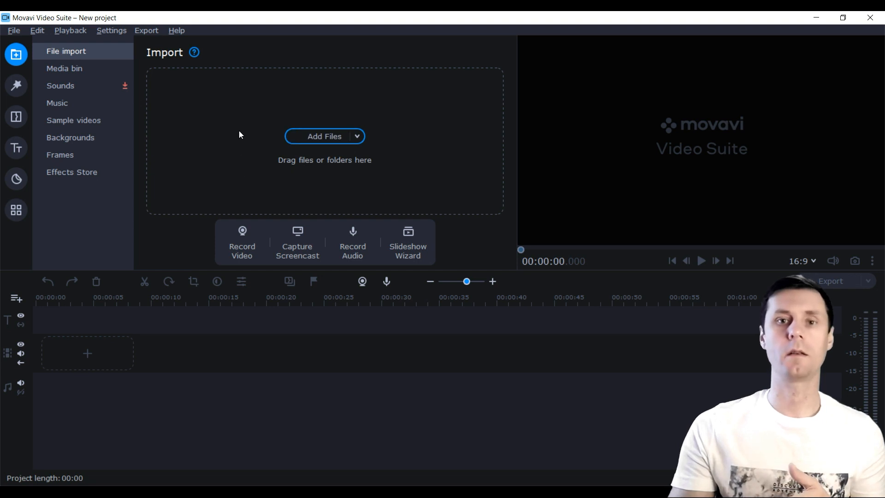
{"action": "mouse_move", "coordinate": [71, 362]}
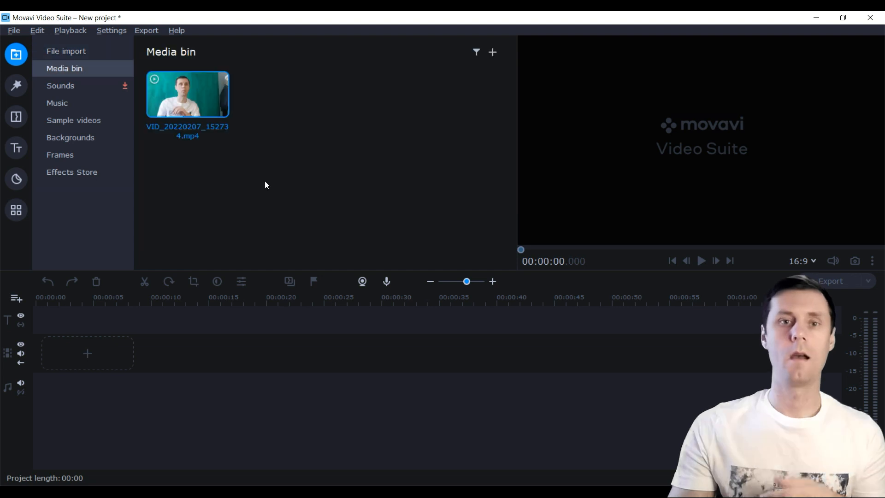
- Drag the imported talking-head clip from the Media bin onto the video track
{"action": "left_click_drag", "start_coordinate": [187, 95], "coordinate": [200, 328]}
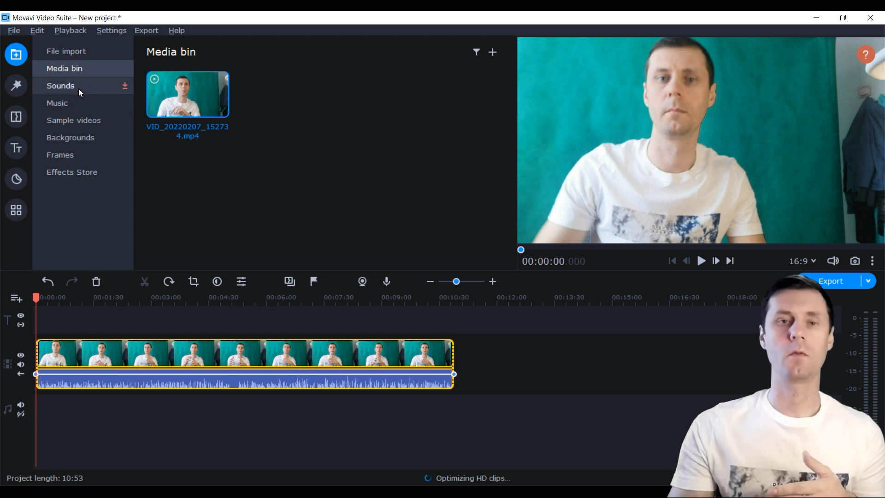
- Browse the built-in Sounds effects, then the Music library looking for Be Your Fool
{"action": "left_click", "coordinate": [60, 84]}
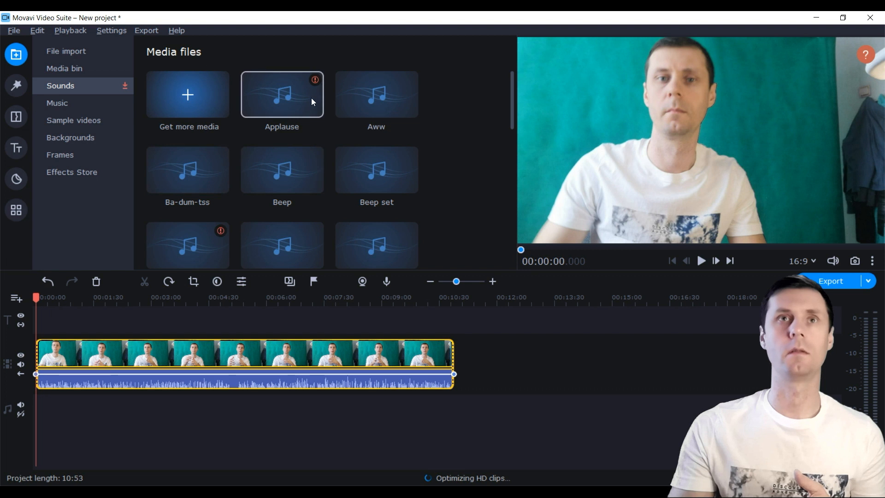
{"action": "scroll", "scroll_direction": "down", "scroll_amount": 3}
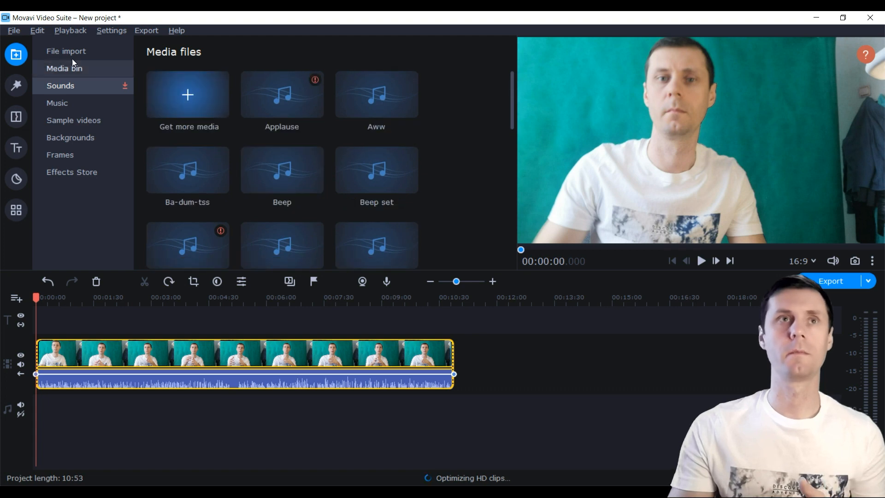
{"action": "left_click", "coordinate": [57, 102]}
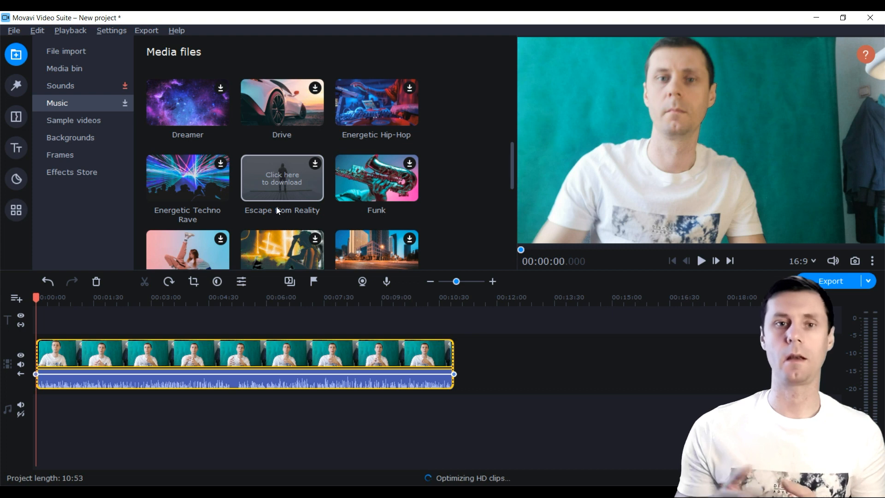
{"action": "scroll", "scroll_direction": "down", "scroll_amount": 3}
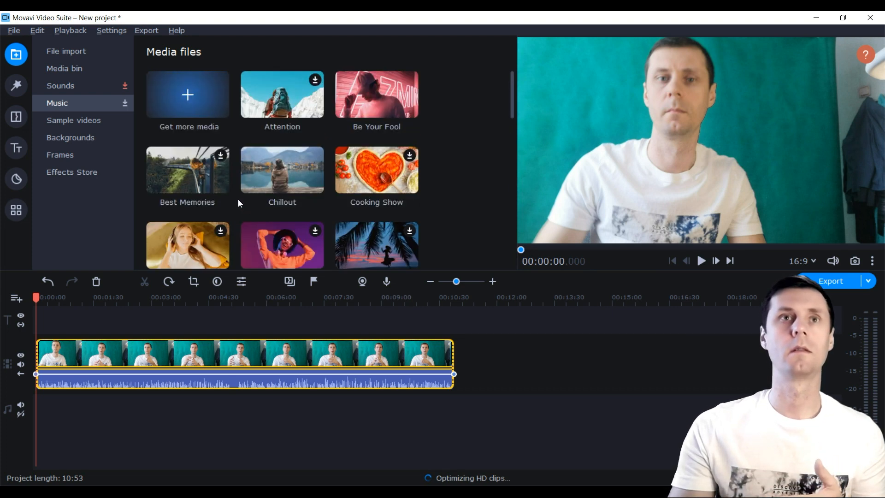
{"action": "mouse_move", "coordinate": [376, 94]}
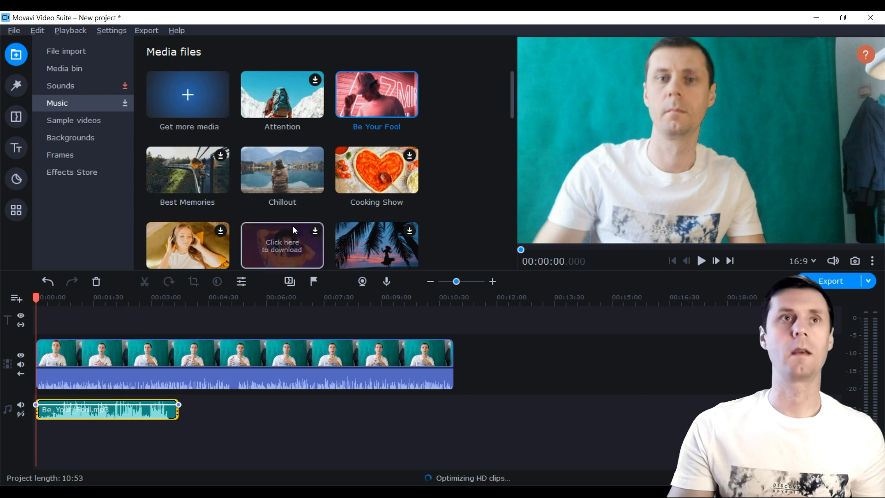
- Browse the Sample videos and preview the Clock sample
{"action": "left_click", "coordinate": [74, 120]}
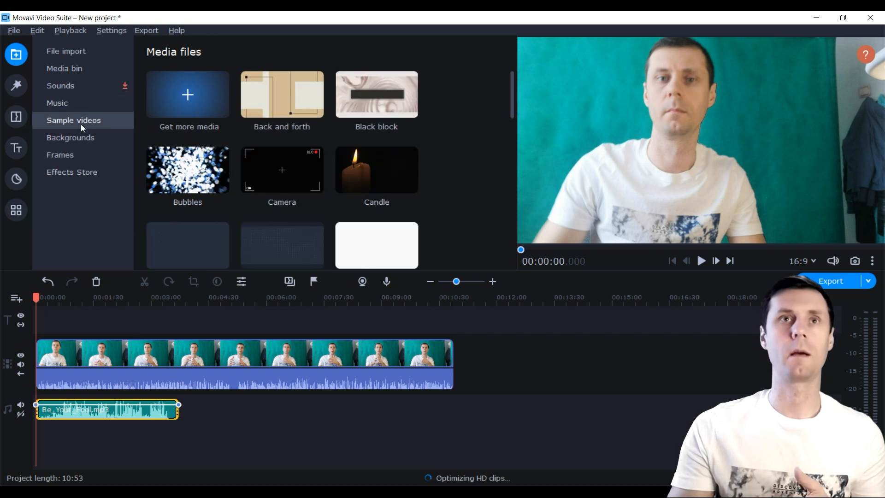
{"action": "scroll", "scroll_direction": "down", "scroll_amount": 3}
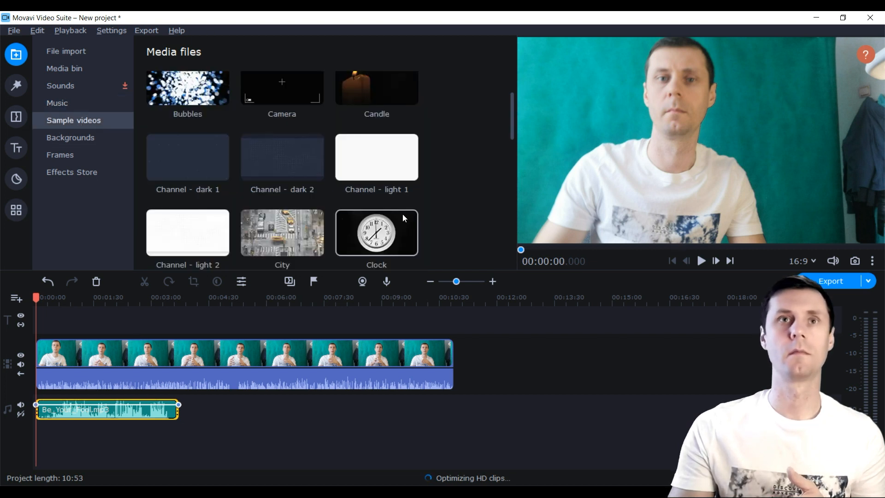
{"action": "left_click", "coordinate": [376, 232]}
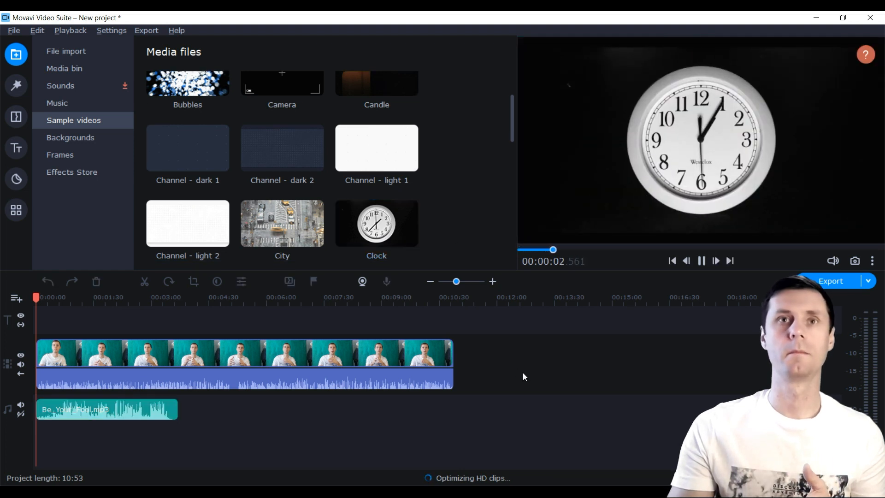
- Browse Backgrounds and Frames, then show the Effects Store's downloadable effect packs
{"action": "left_click", "coordinate": [70, 137]}
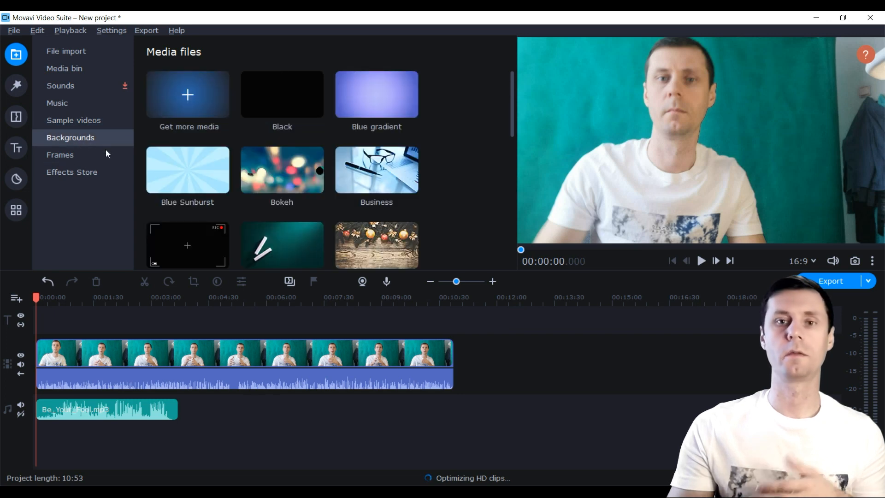
{"action": "scroll", "scroll_direction": "down", "scroll_amount": 3}
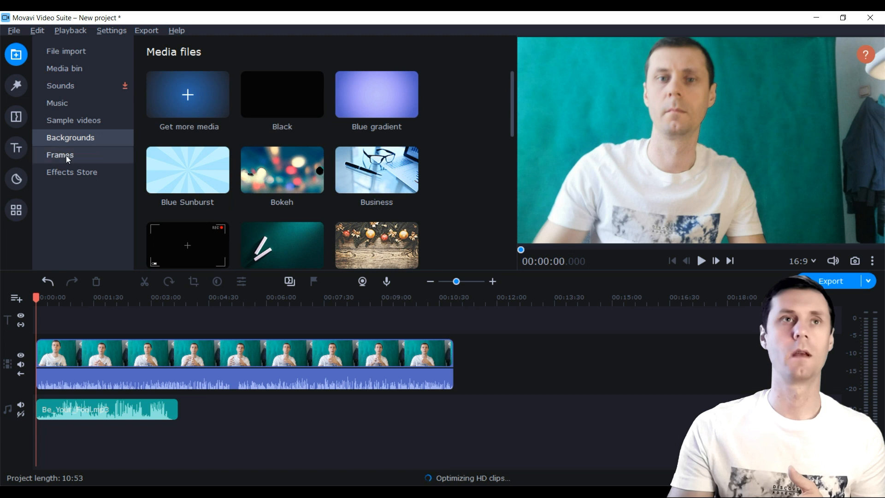
{"action": "left_click", "coordinate": [60, 155]}
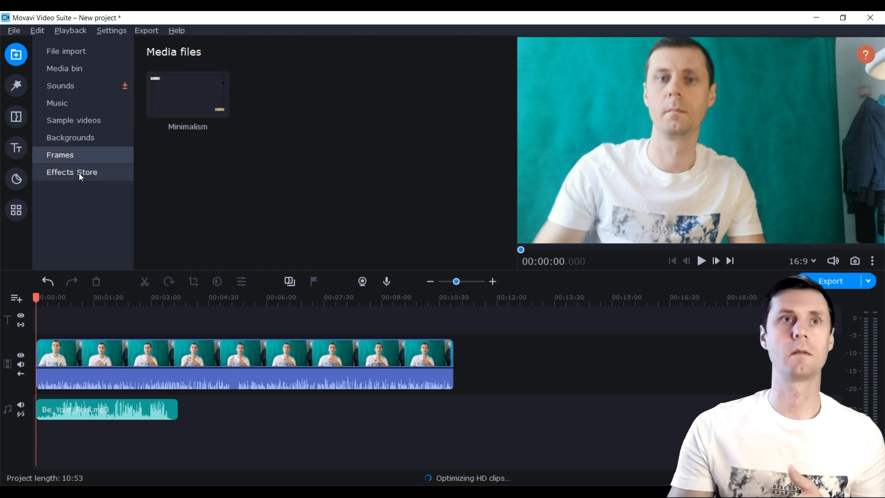
{"action": "left_click", "coordinate": [71, 172]}
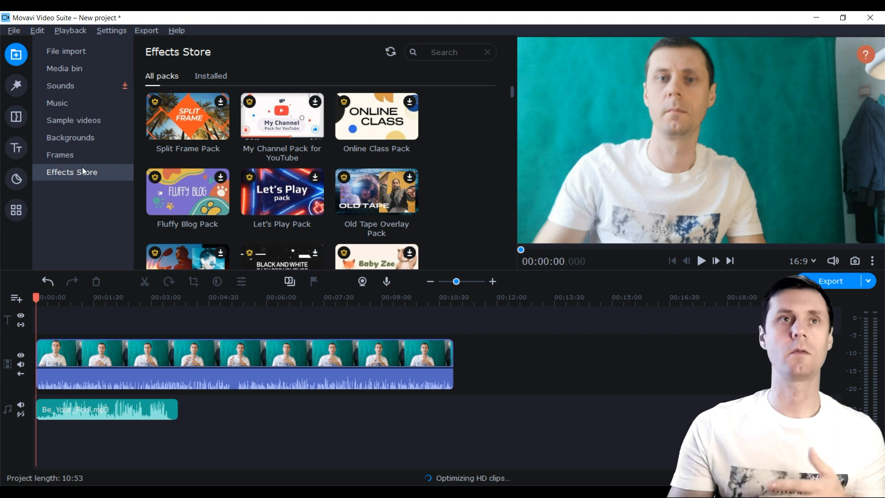
{"action": "mouse_move", "coordinate": [81, 180]}
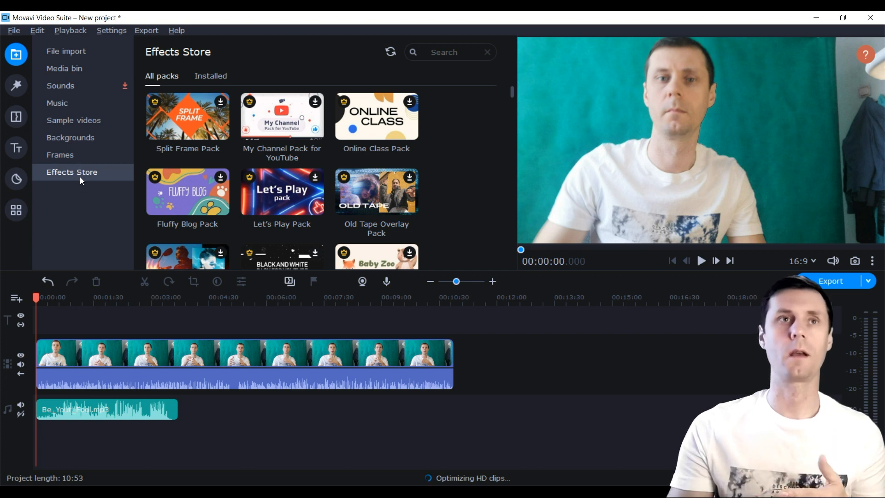
{"action": "mouse_move", "coordinate": [3, 64]}
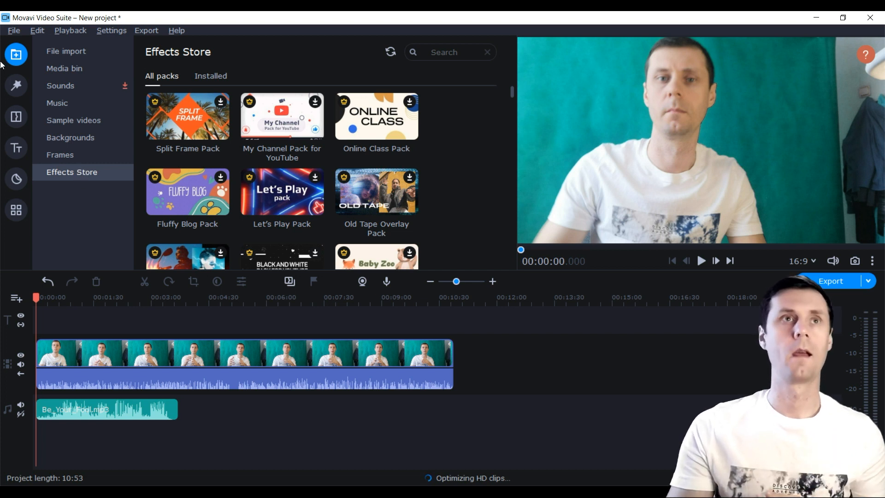
- From the Filters library, preview the clip with the Broken lens filter applied
{"action": "left_click", "coordinate": [15, 84]}
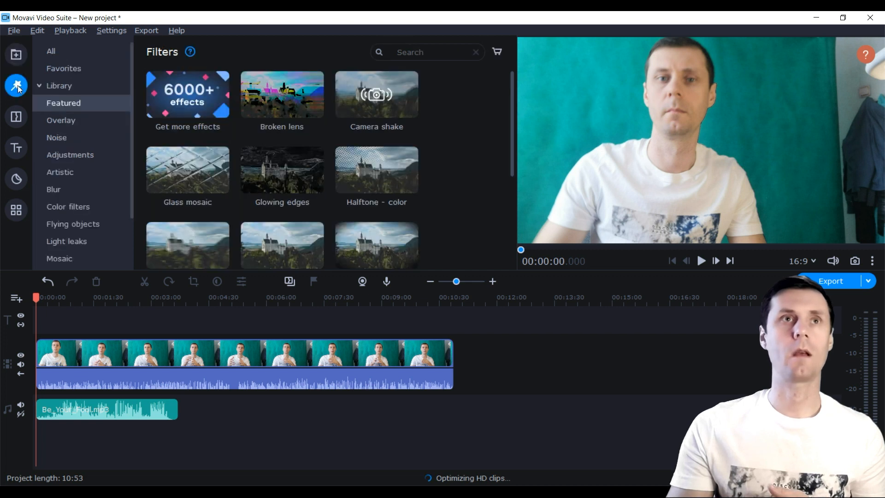
{"action": "mouse_move", "coordinate": [17, 86]}
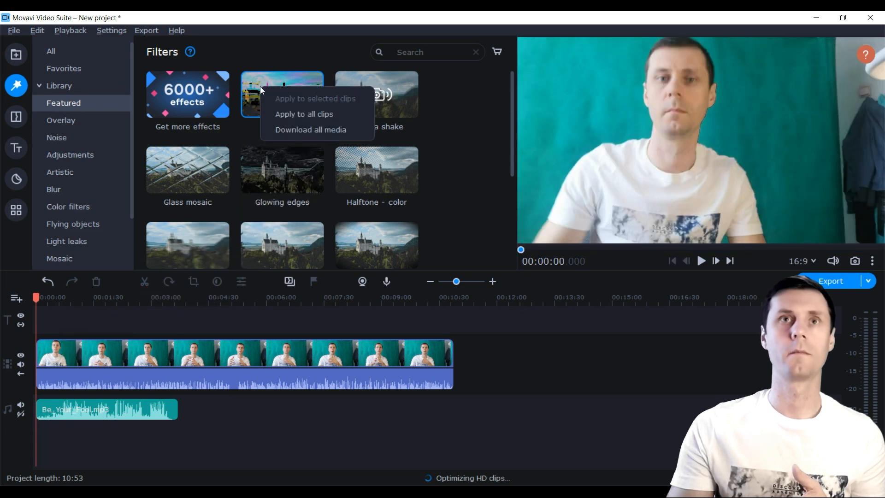
{"action": "mouse_move", "coordinate": [258, 91]}
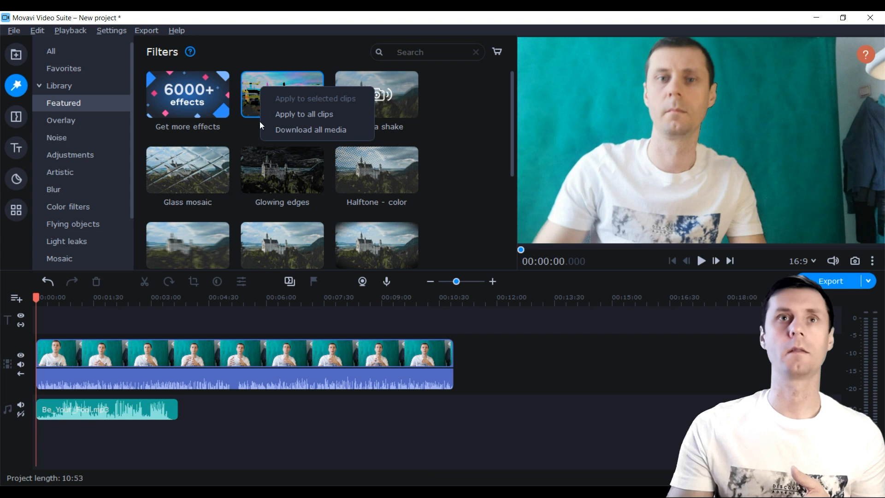
{"action": "mouse_move", "coordinate": [266, 82]}
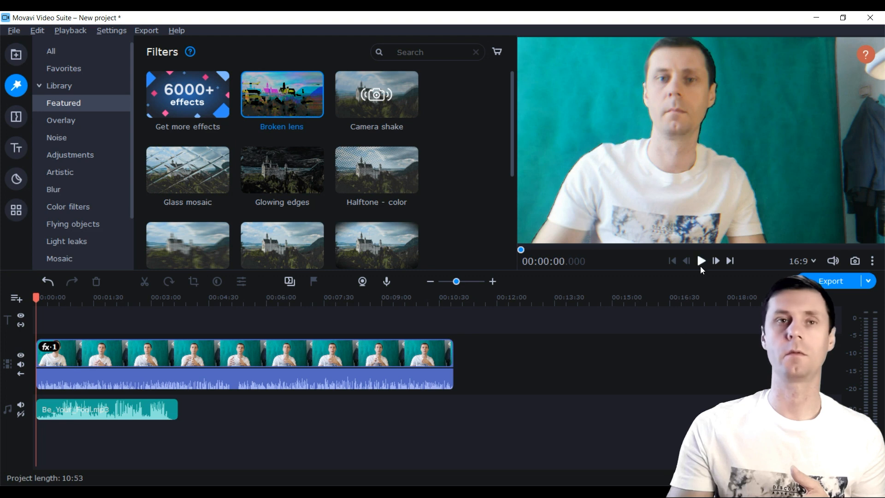
{"action": "left_click", "coordinate": [700, 260]}
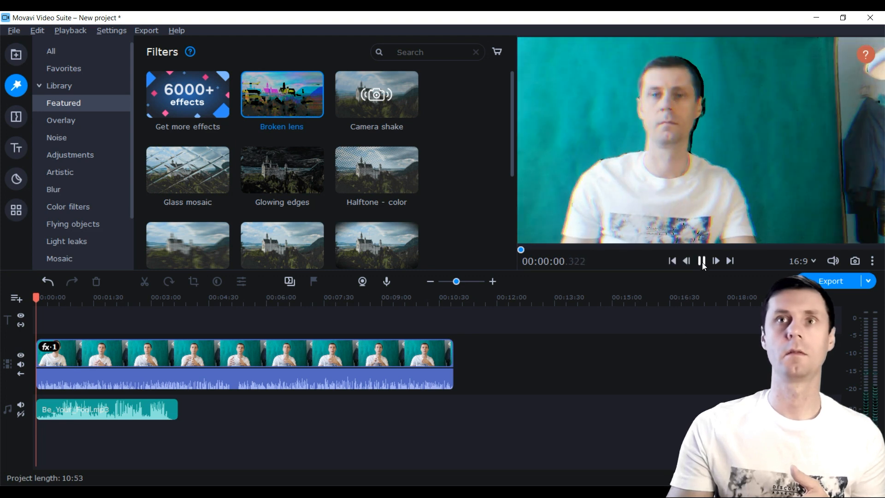
{"action": "left_click", "coordinate": [701, 260]}
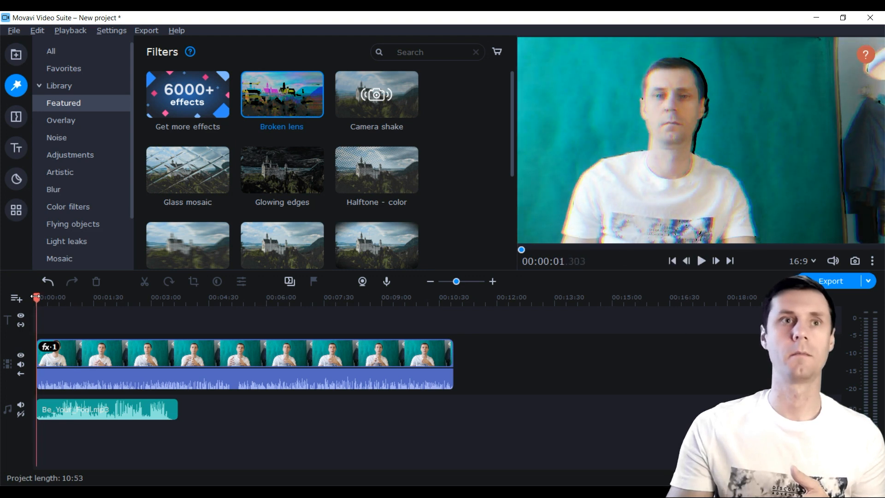
{"action": "left_click", "coordinate": [701, 260]}
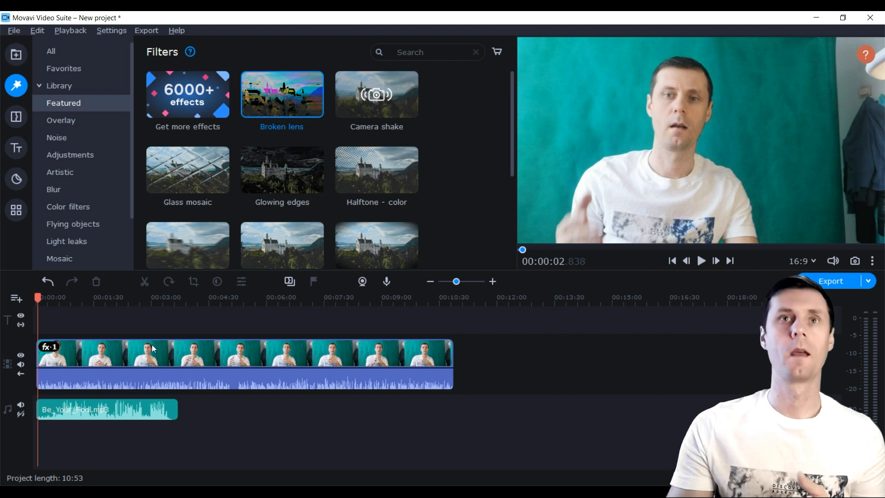
- Apply the Paper planes filter to the clip and preview the result
{"action": "scroll", "scroll_direction": "down", "scroll_amount": 3}
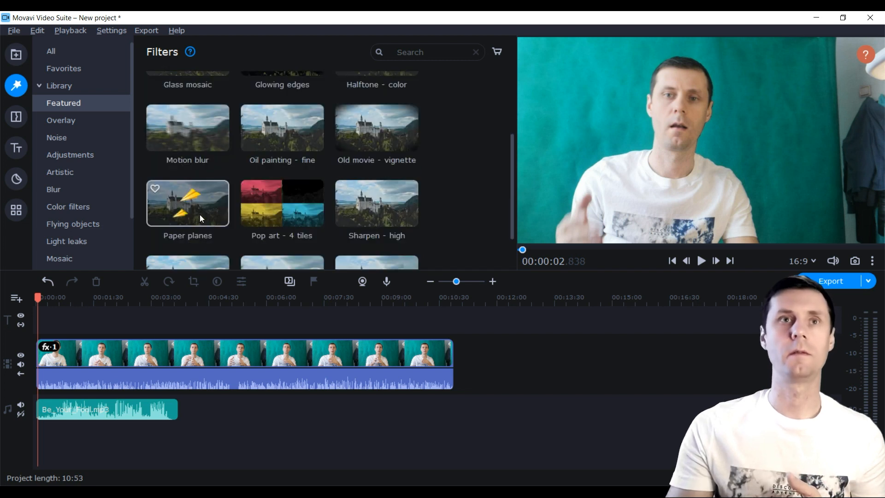
{"action": "left_click_drag", "start_coordinate": [187, 203], "coordinate": [157, 381]}
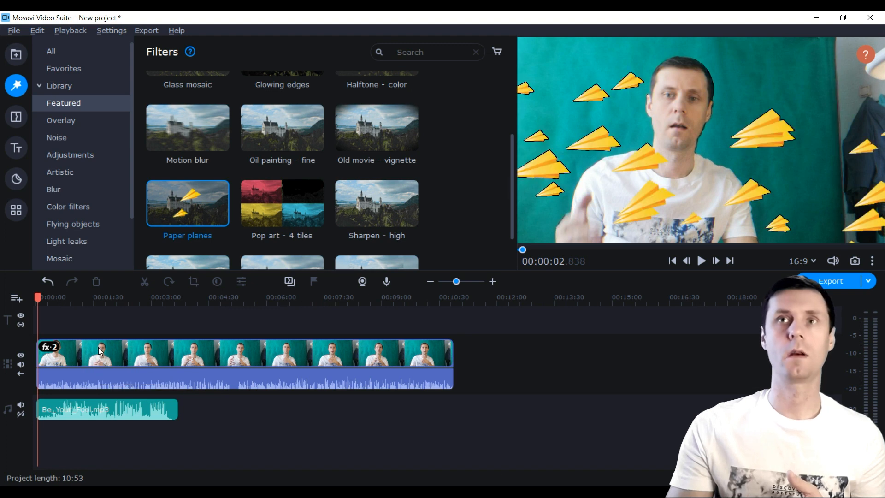
{"action": "left_click", "coordinate": [700, 260]}
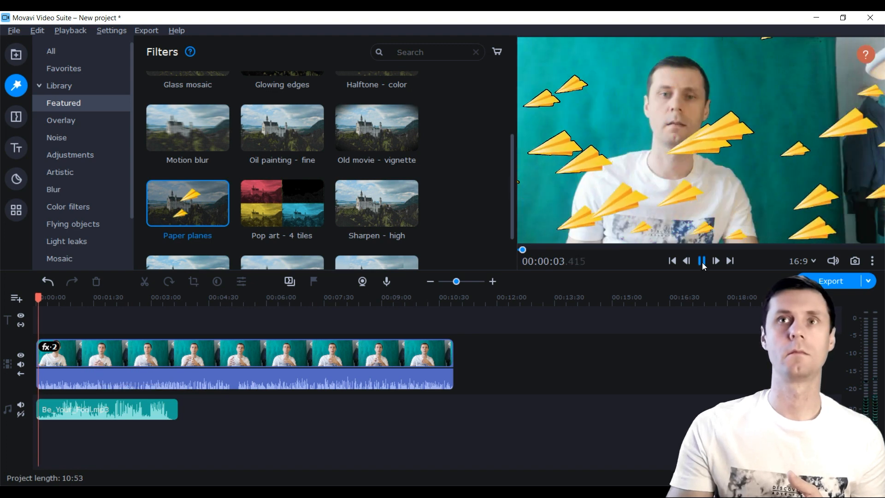
{"action": "left_click", "coordinate": [701, 260]}
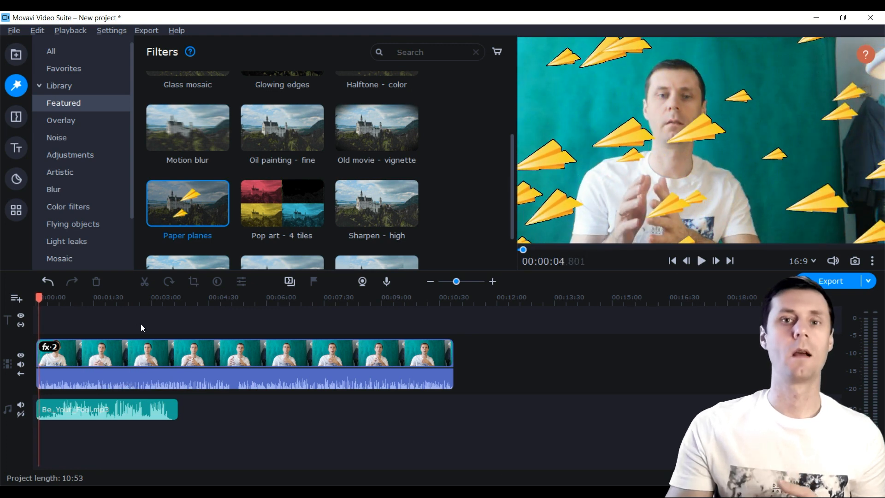
{"action": "mouse_move", "coordinate": [127, 354]}
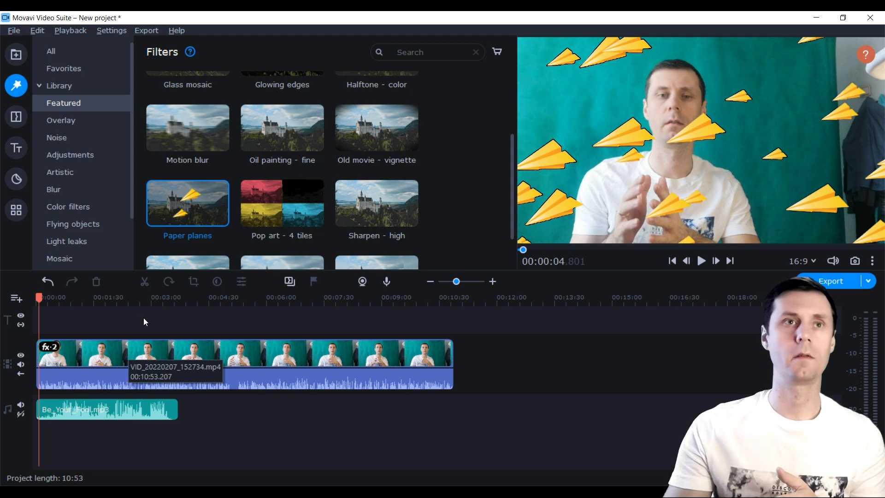
- In Applied effects, set Broken lens to 35% and Paper planes to 77%, then remove both filters
{"action": "left_click", "coordinate": [64, 298]}
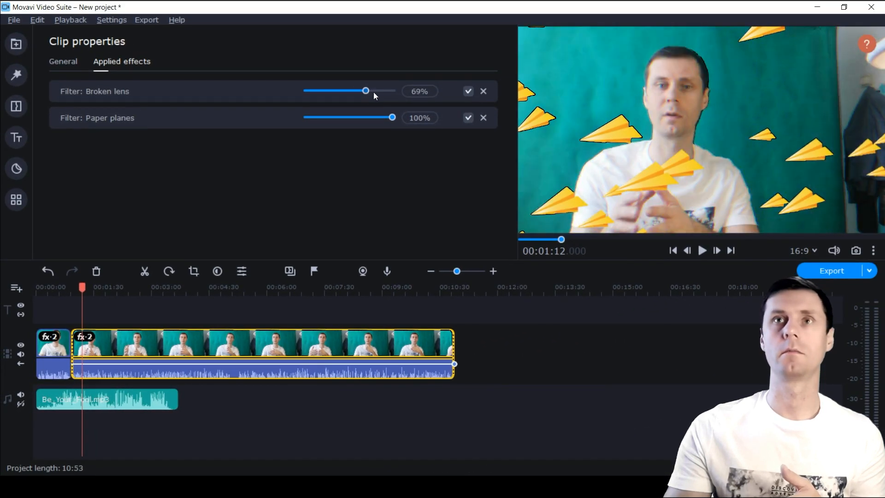
{"action": "left_click_drag", "start_coordinate": [365, 92], "coordinate": [337, 91]}
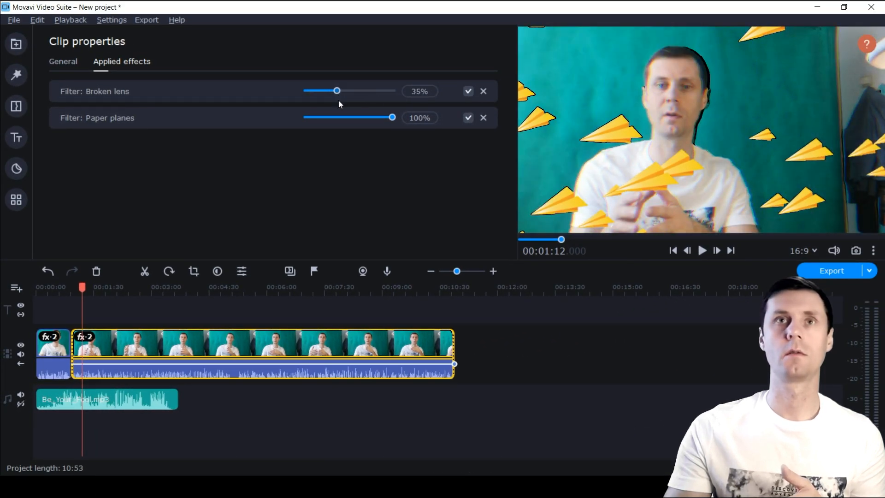
{"action": "left_click_drag", "start_coordinate": [392, 118], "coordinate": [372, 117]}
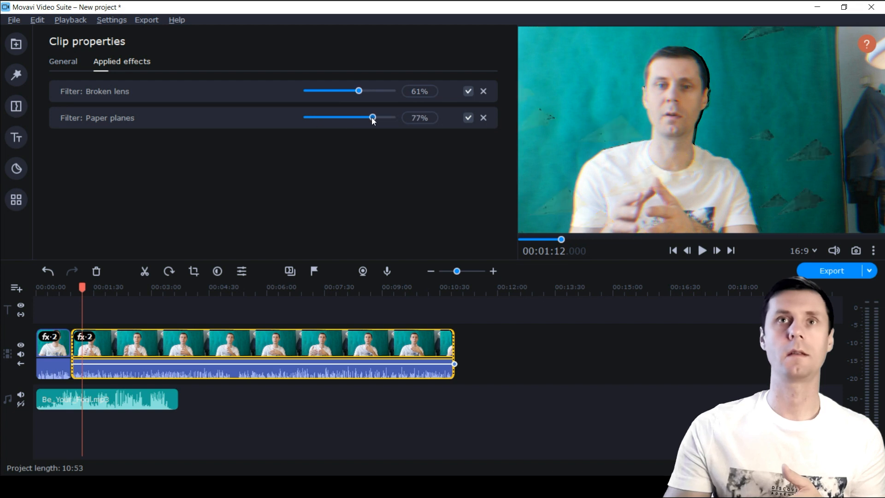
{"action": "left_click", "coordinate": [483, 118]}
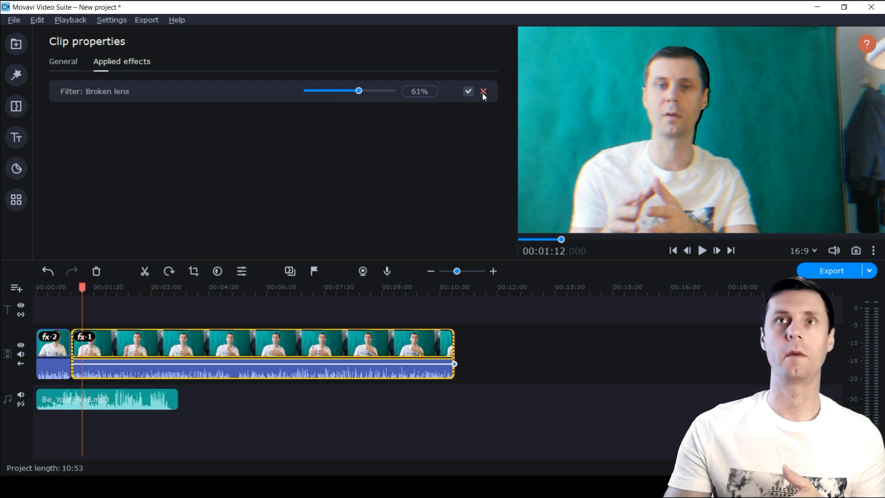
{"action": "left_click", "coordinate": [484, 91]}
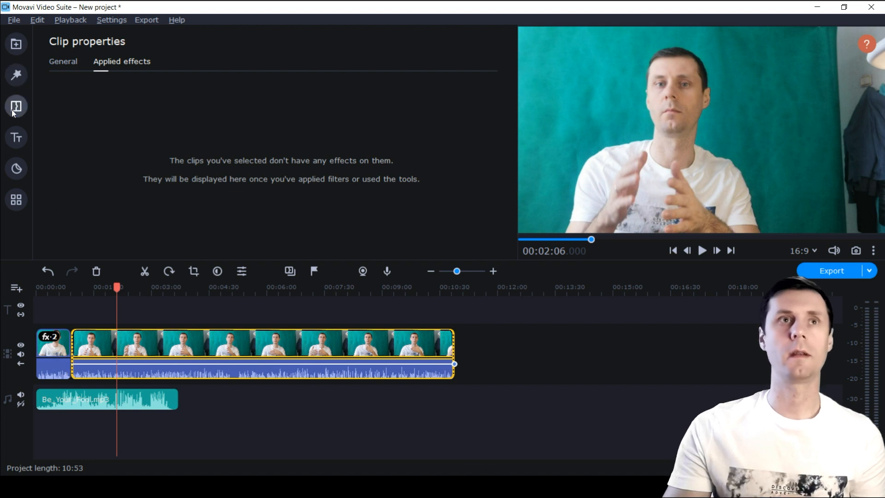
- Browse the Transitions library through Featured, the full Library and the Parallax category
{"action": "left_click", "coordinate": [16, 106]}
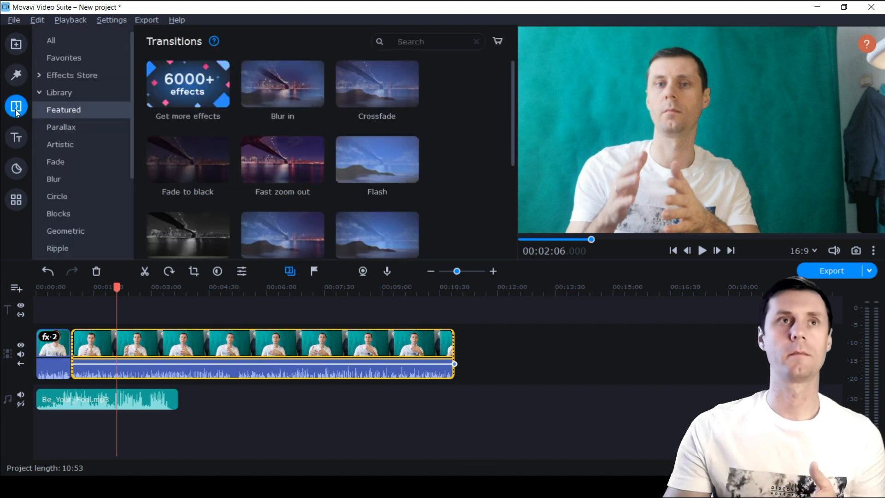
{"action": "scroll", "scroll_direction": "down", "scroll_amount": 3}
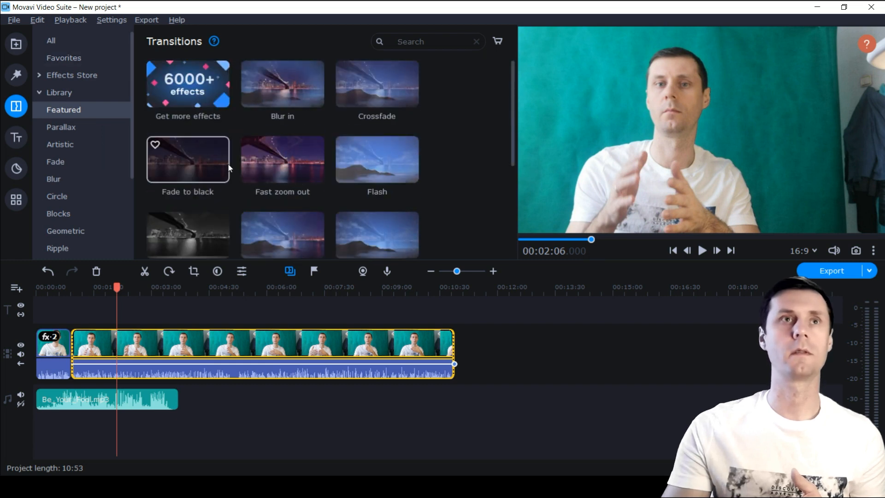
{"action": "left_click", "coordinate": [60, 92]}
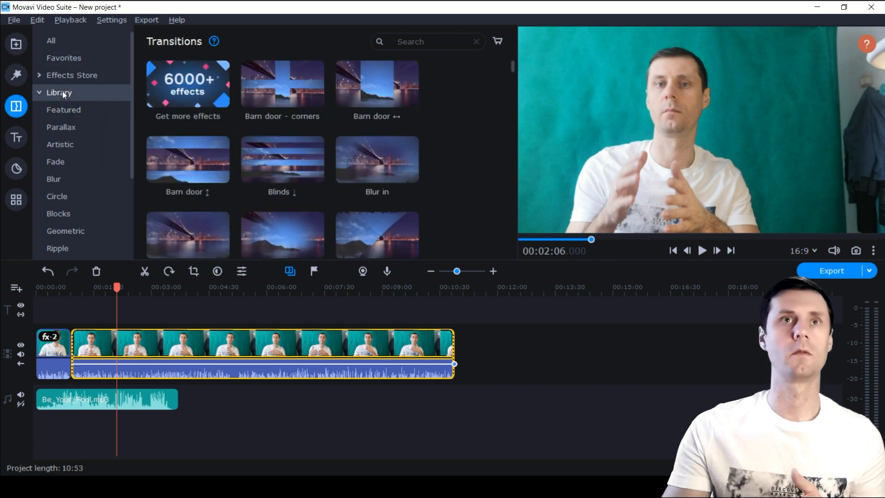
{"action": "scroll", "scroll_direction": "down", "scroll_amount": 3}
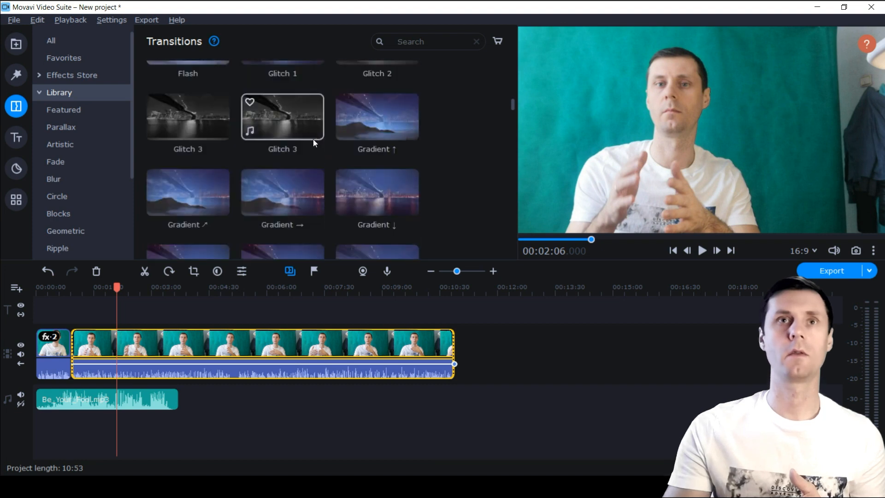
{"action": "scroll", "scroll_direction": "down", "scroll_amount": 3}
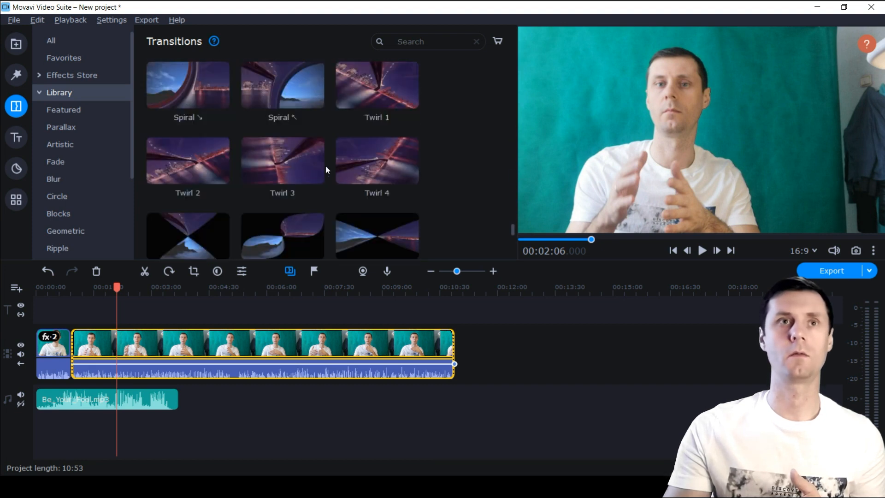
{"action": "scroll", "scroll_direction": "down", "scroll_amount": 3}
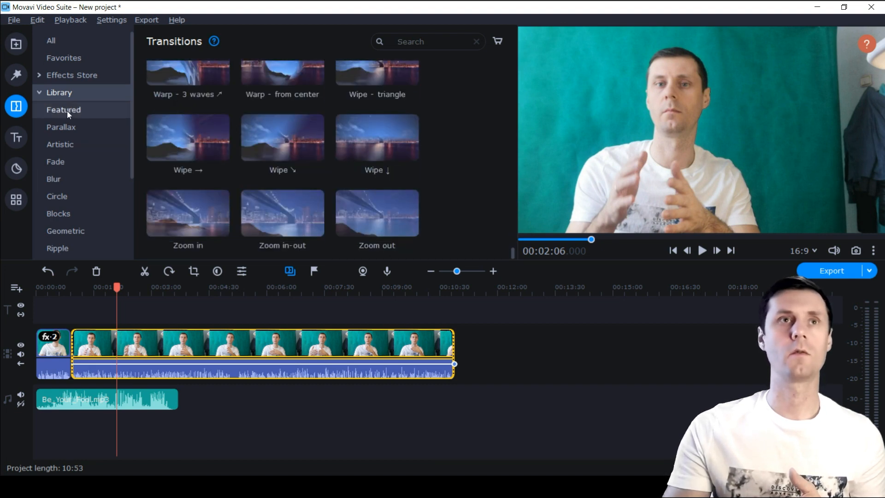
{"action": "left_click", "coordinate": [61, 127]}
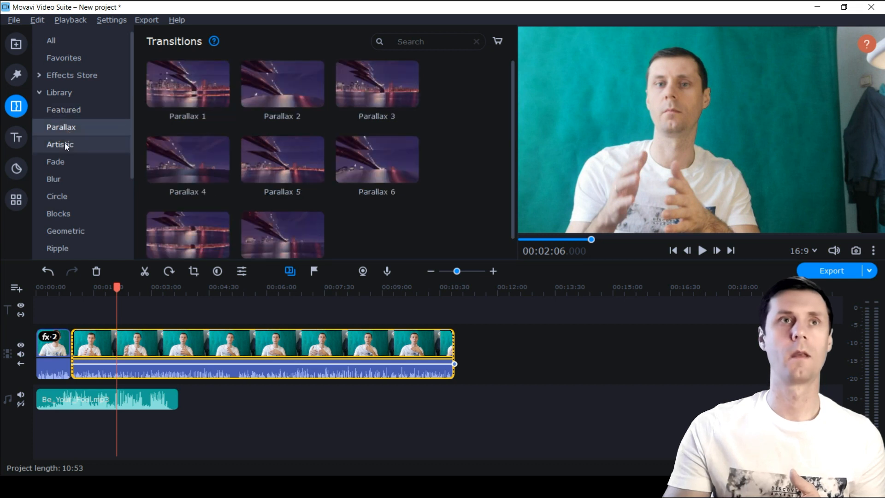
{"action": "mouse_move", "coordinate": [84, 149]}
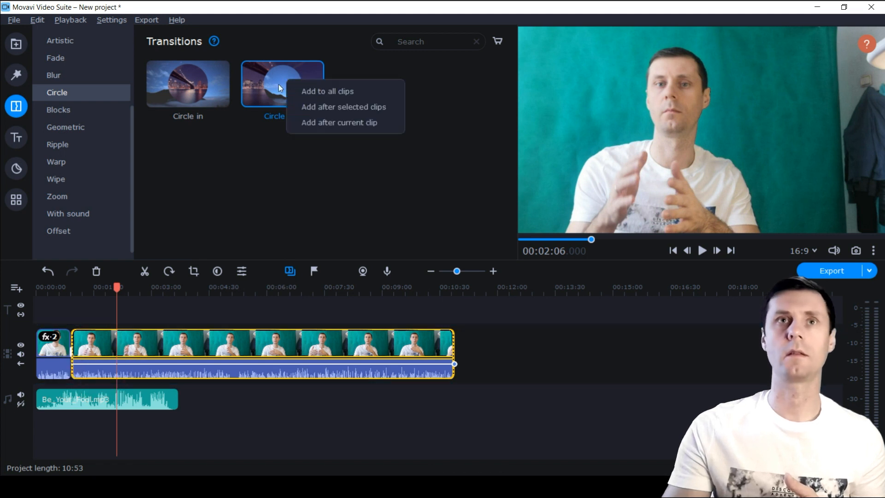
{"action": "mouse_move", "coordinate": [320, 111]}
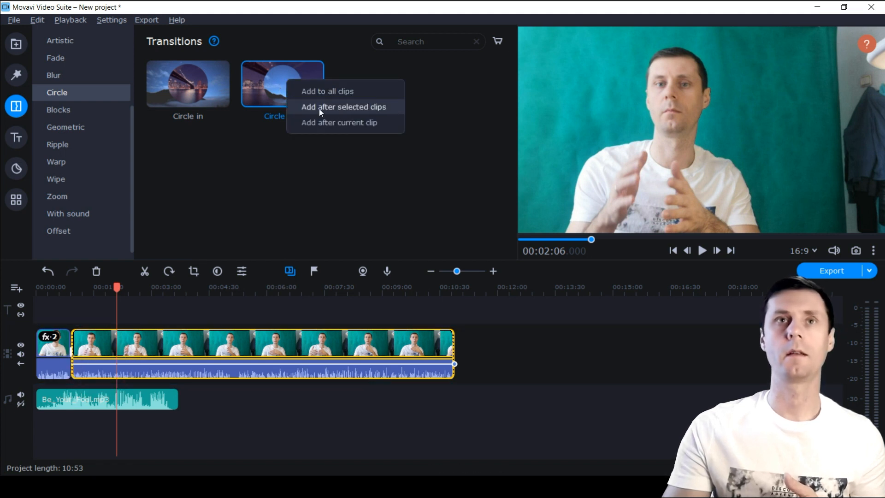
{"action": "mouse_move", "coordinate": [372, 111]}
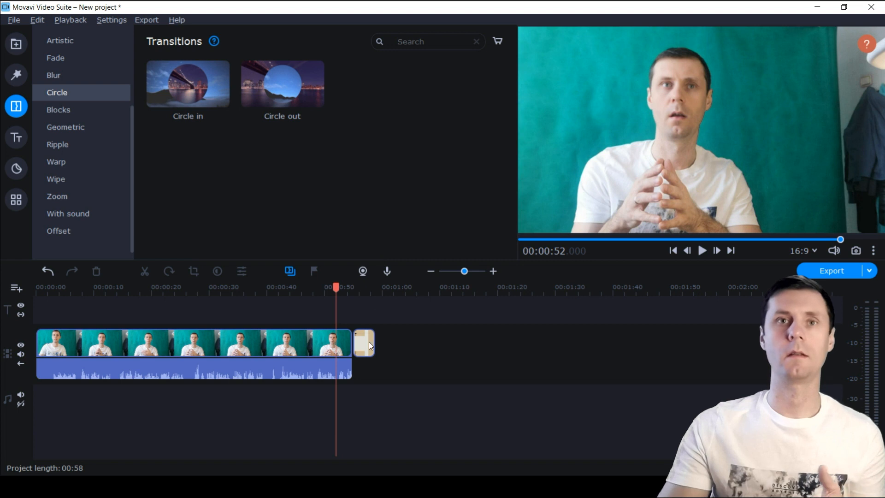
- Place the Circle out transition between the two clips and preview it
{"action": "left_click", "coordinate": [364, 343]}
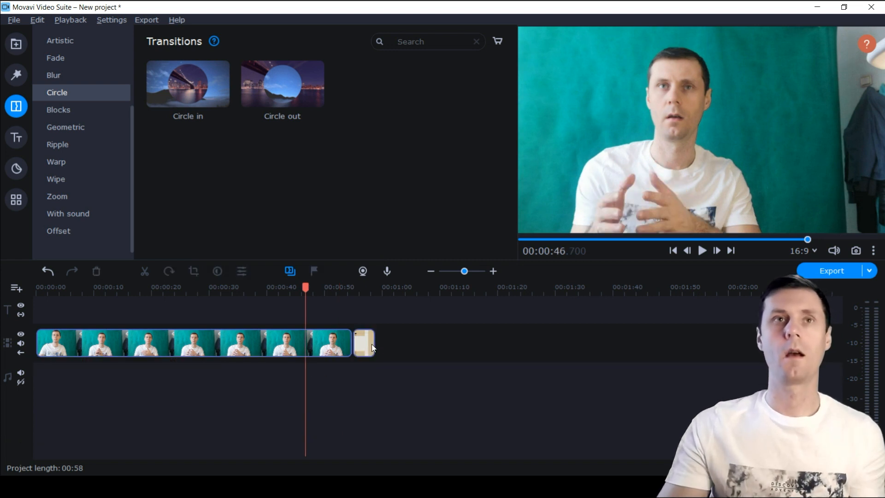
{"action": "left_click_drag", "start_coordinate": [282, 84], "coordinate": [364, 344]}
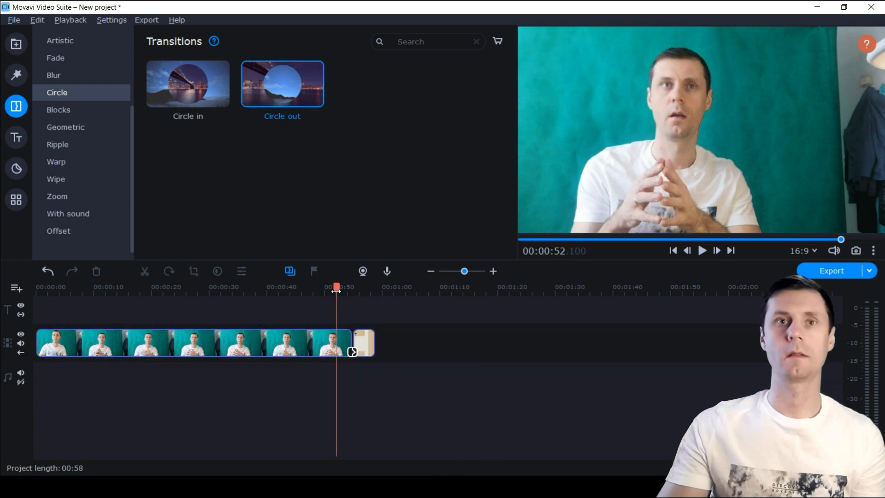
{"action": "left_click", "coordinate": [702, 250]}
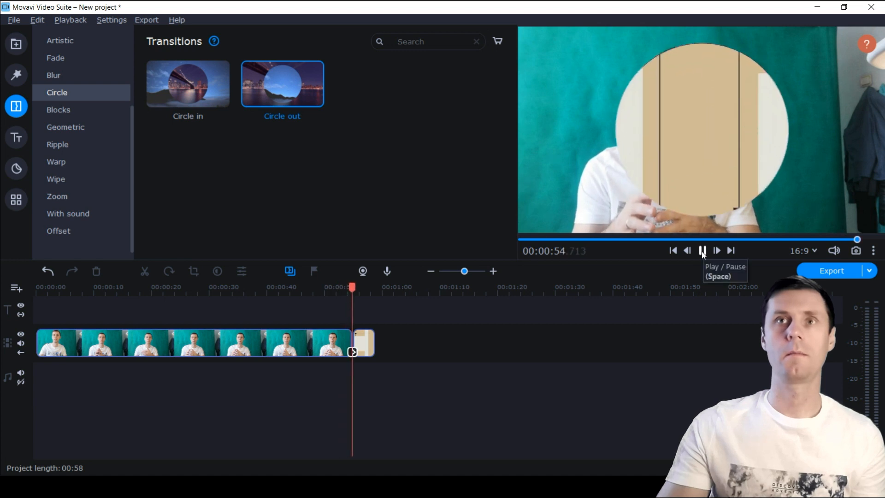
{"action": "left_click", "coordinate": [702, 250]}
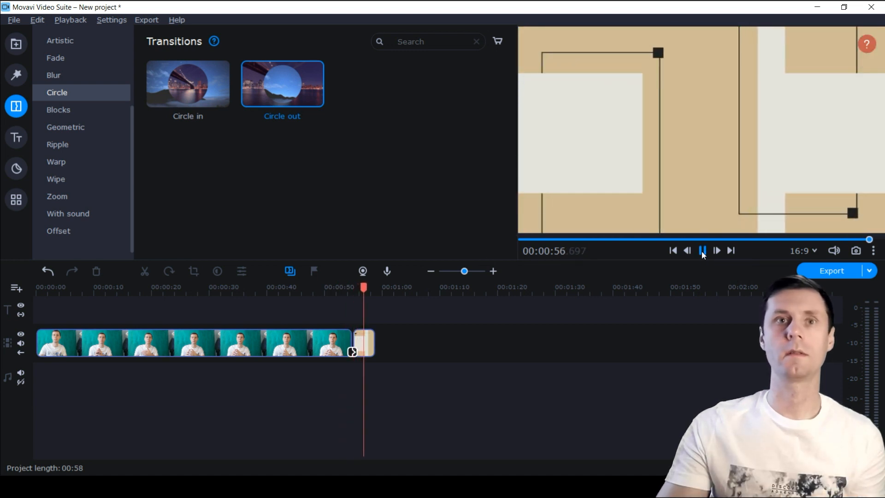
{"action": "left_click", "coordinate": [703, 250]}
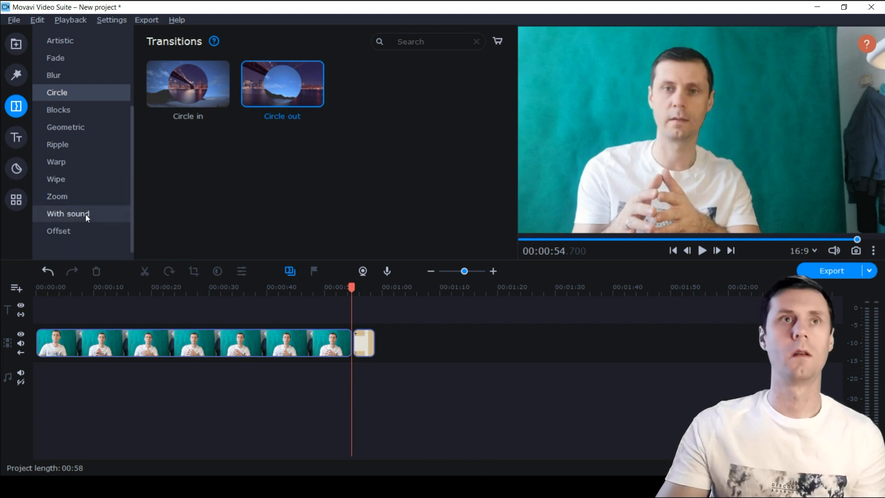
- From the Artistic transitions, apply Brush - smooth to the junction and preview it
{"action": "left_click", "coordinate": [59, 144]}
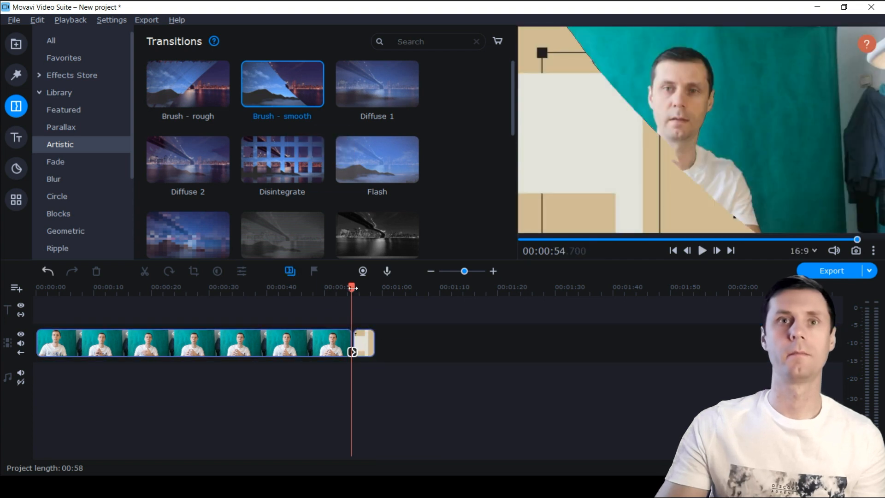
{"action": "left_click", "coordinate": [701, 250]}
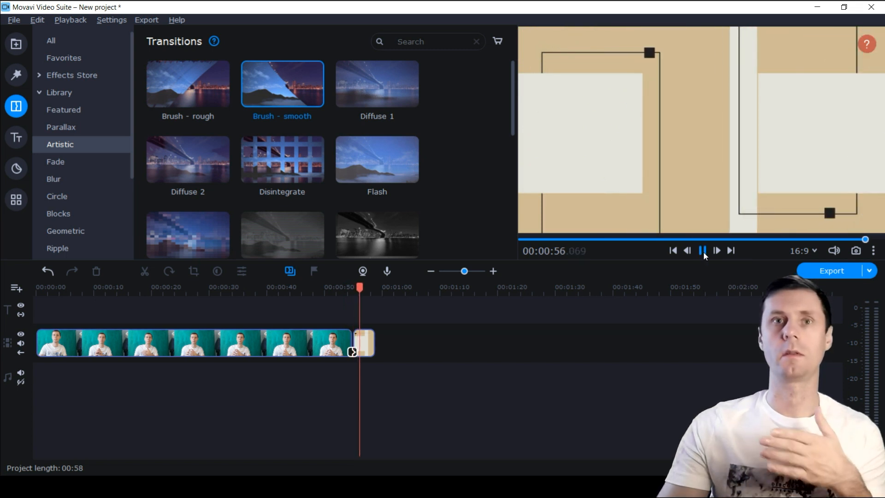
{"action": "left_click", "coordinate": [704, 251]}
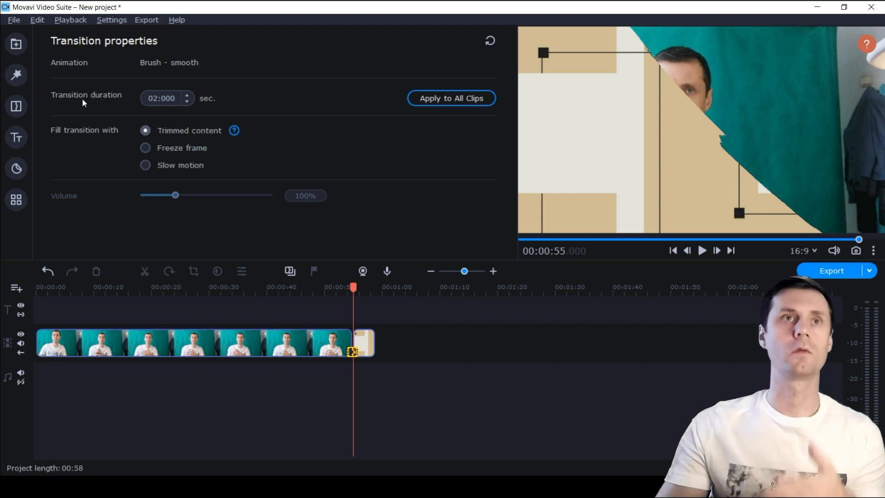
{"action": "mouse_move", "coordinate": [147, 158]}
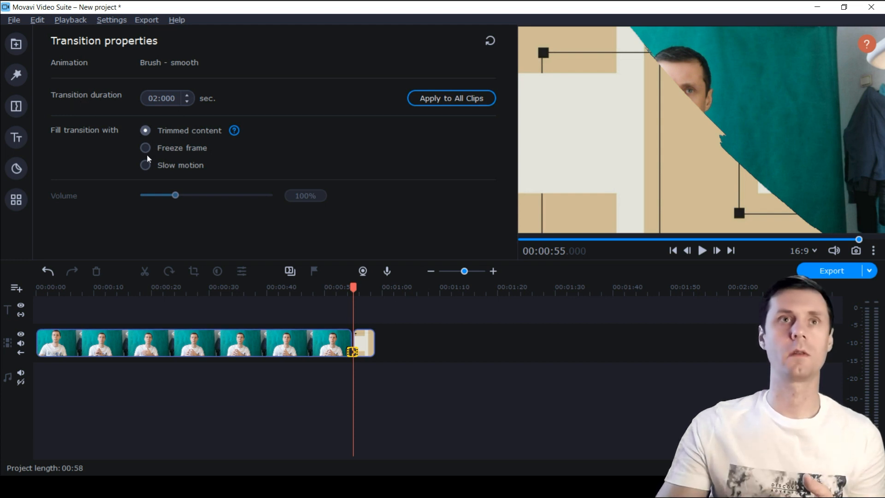
- Try filling the 2-second transition with Slow motion, then revert to Trimmed content
{"action": "left_click", "coordinate": [144, 165]}
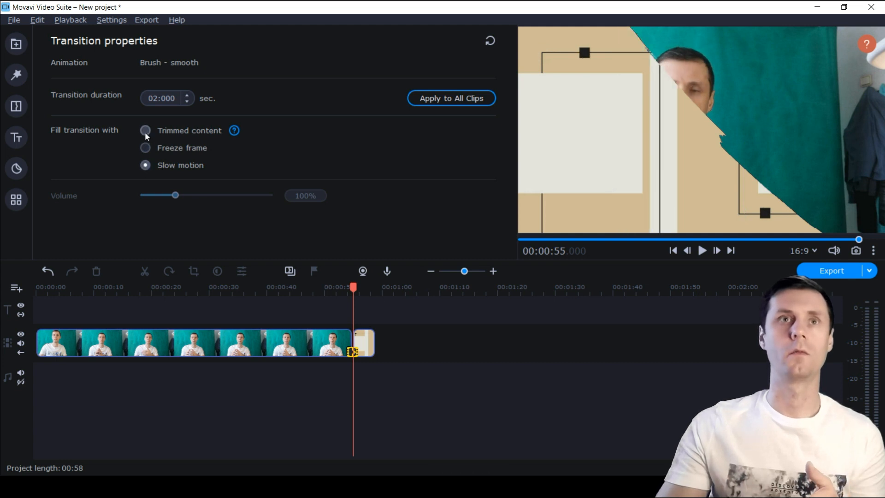
{"action": "left_click", "coordinate": [145, 130]}
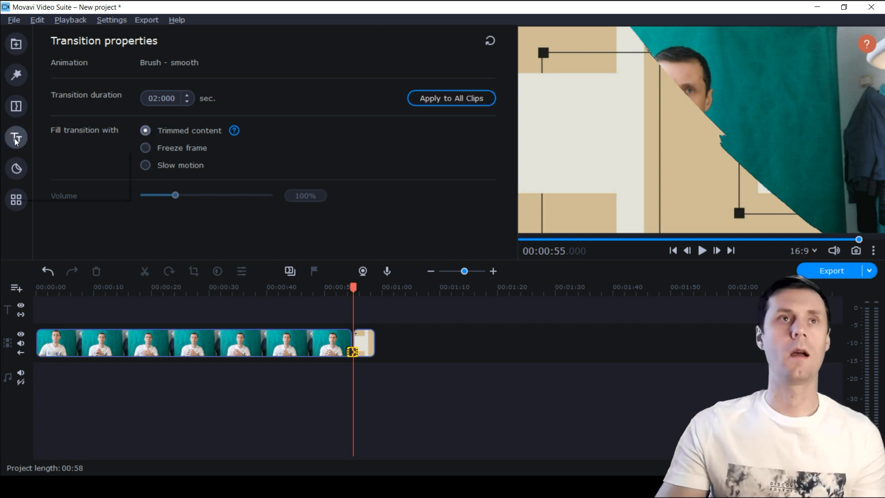
- Browse All and Artistic titles, then place the 3D placard title at the project start
{"action": "left_click", "coordinate": [16, 138]}
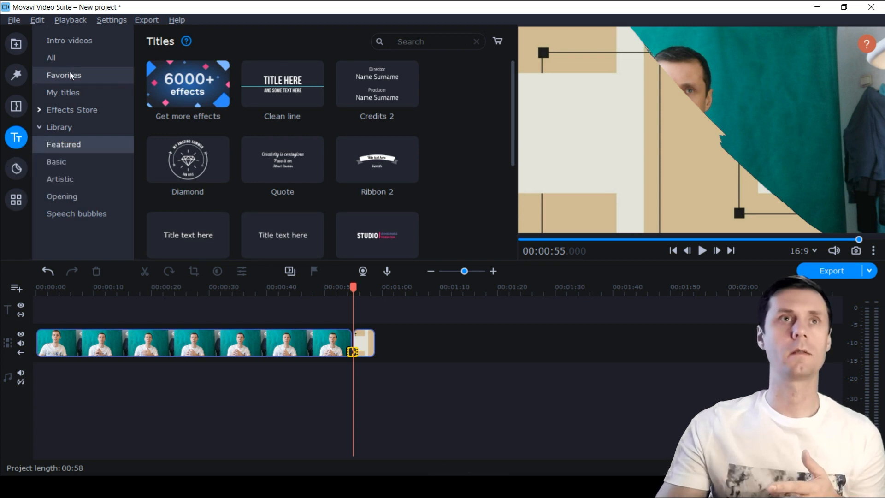
{"action": "left_click", "coordinate": [50, 57]}
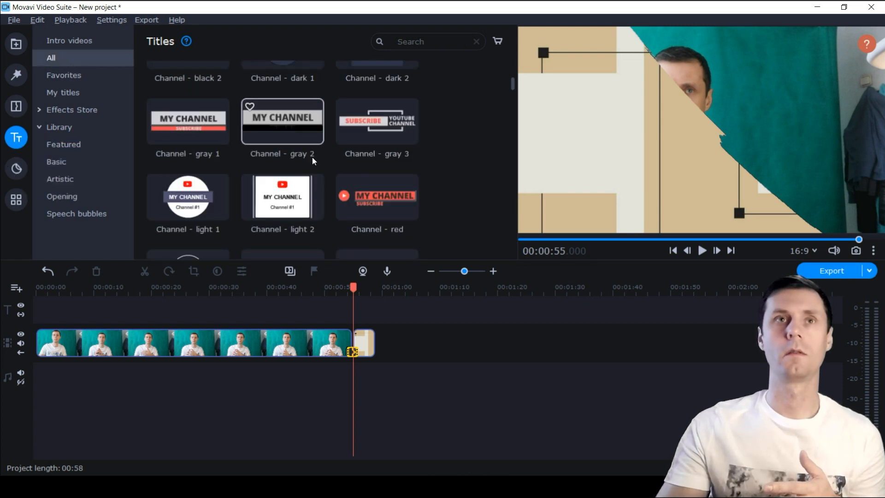
{"action": "scroll", "scroll_direction": "down", "scroll_amount": 3}
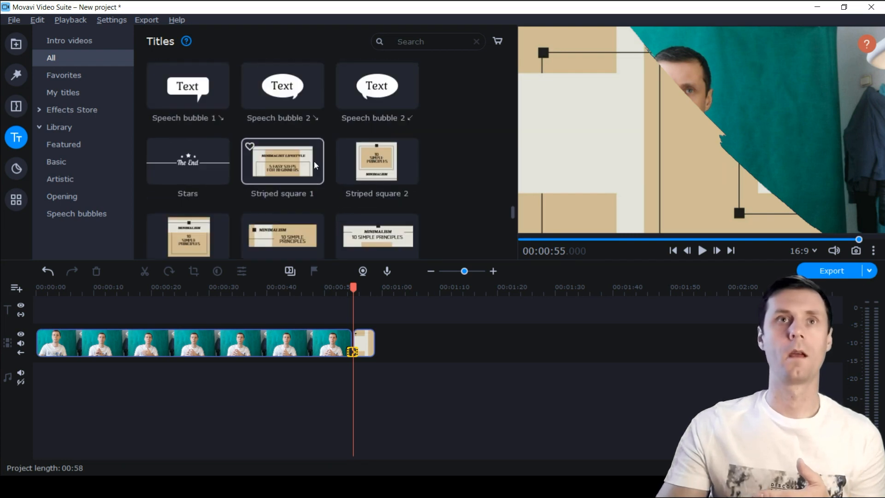
{"action": "scroll", "scroll_direction": "down", "scroll_amount": 3}
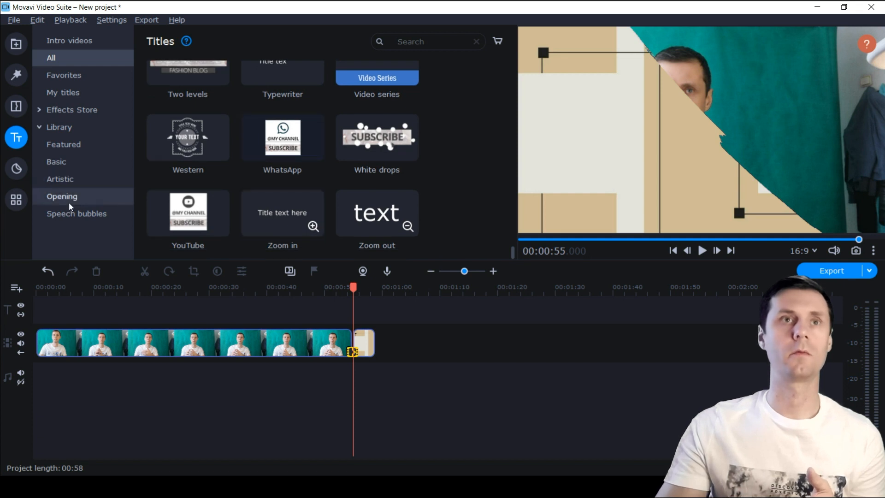
{"action": "left_click", "coordinate": [60, 179]}
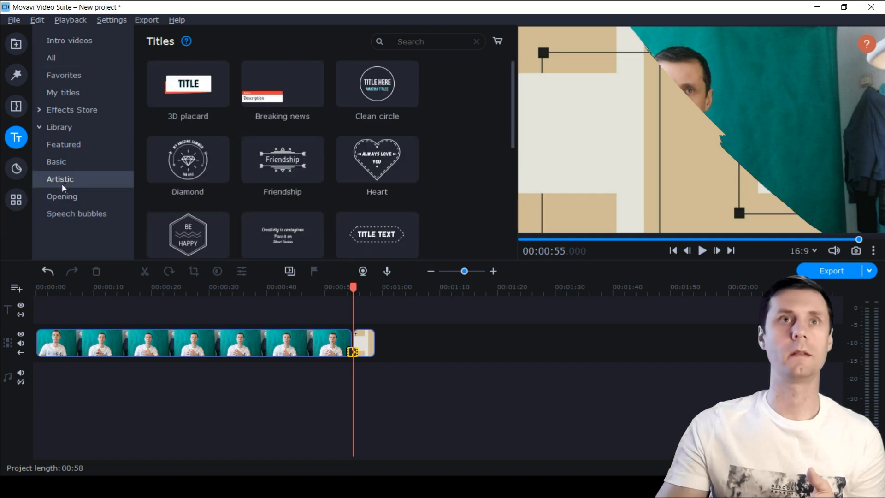
{"action": "left_click", "coordinate": [187, 83]}
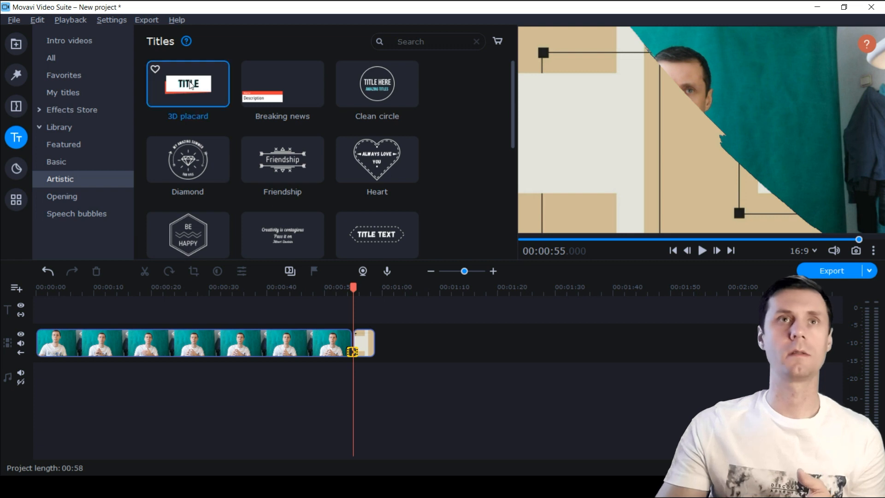
{"action": "left_click_drag", "start_coordinate": [188, 84], "coordinate": [75, 326]}
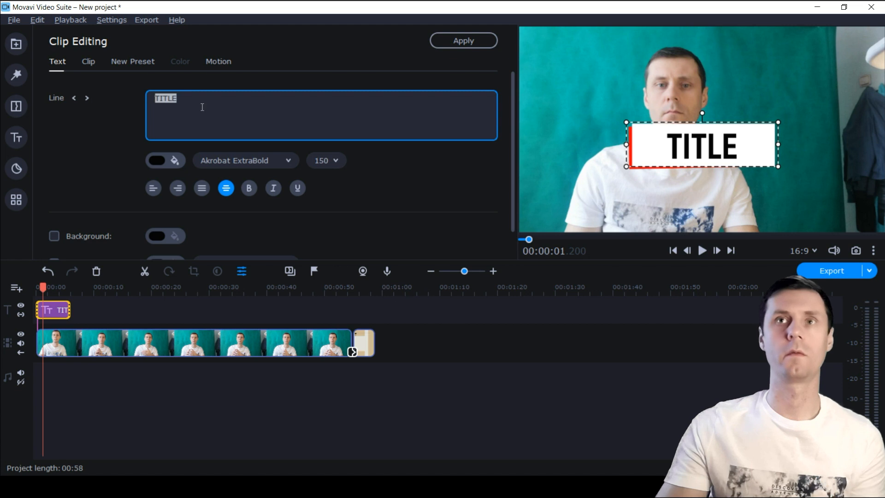
- Retype the title text as Movavi and toggle its background fill on and back off
{"action": "type", "text": "Movavi"}
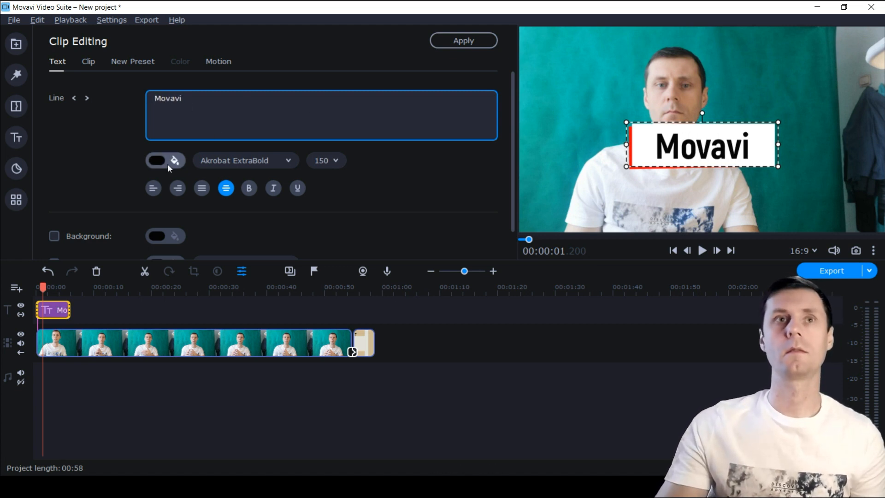
{"action": "left_click", "coordinate": [156, 161]}
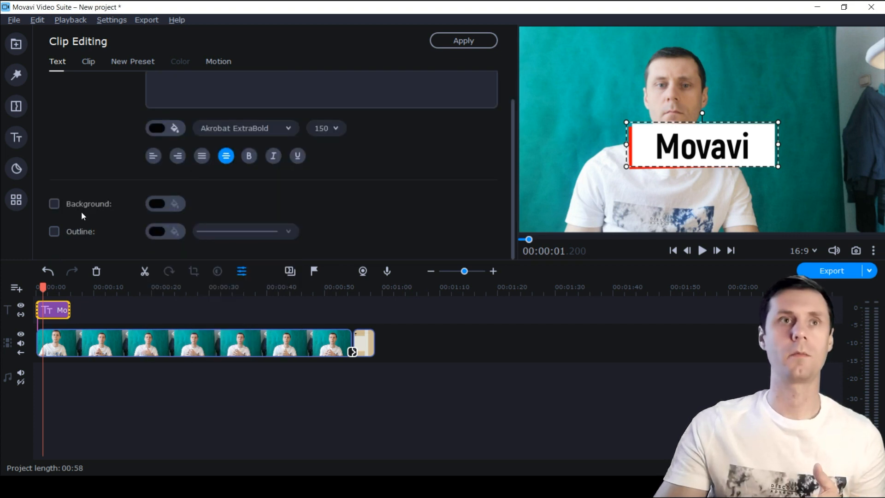
{"action": "left_click", "coordinate": [55, 204]}
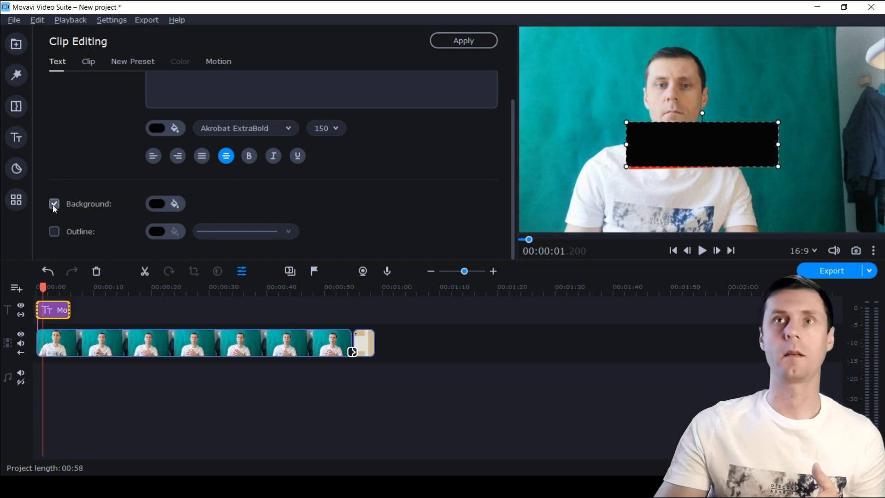
{"action": "left_click", "coordinate": [54, 204]}
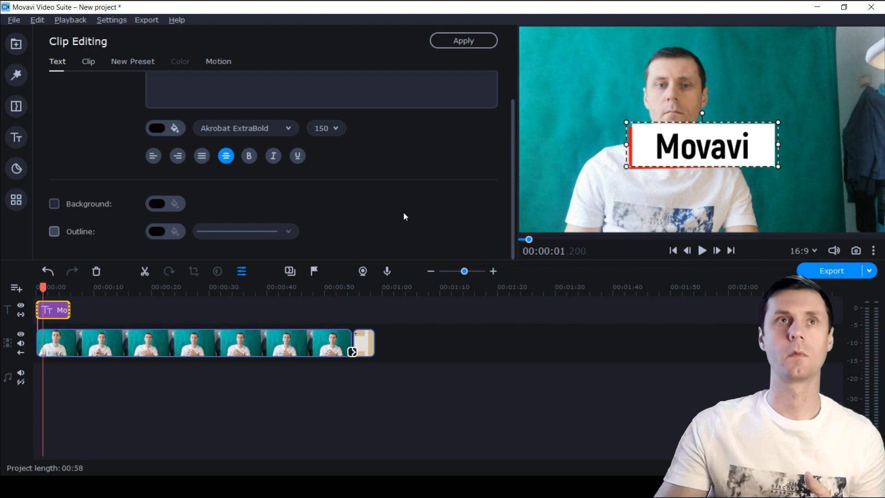
- Check the title clip's duration settings, then bring up the stickers library
{"action": "left_click", "coordinate": [88, 60]}
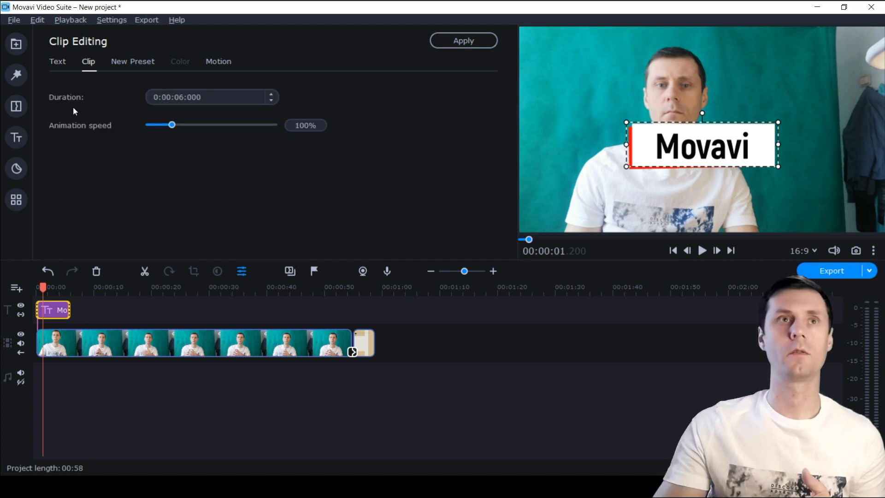
{"action": "mouse_move", "coordinate": [23, 160]}
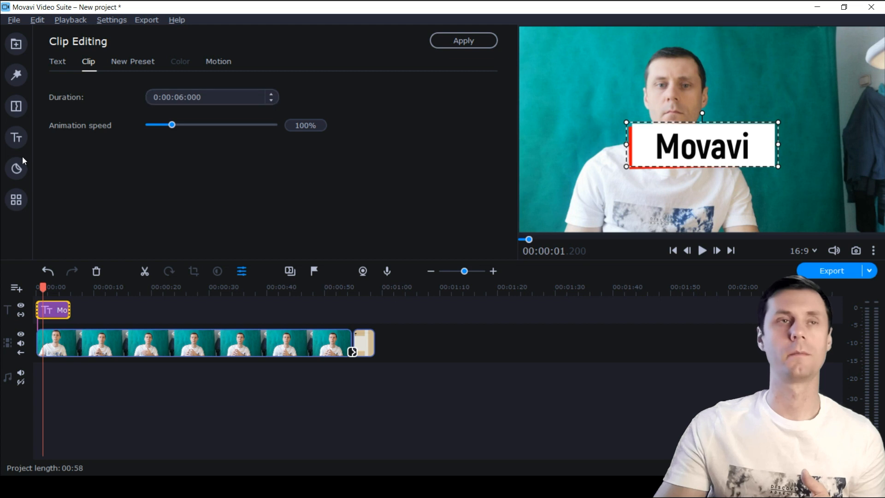
{"action": "left_click", "coordinate": [15, 168]}
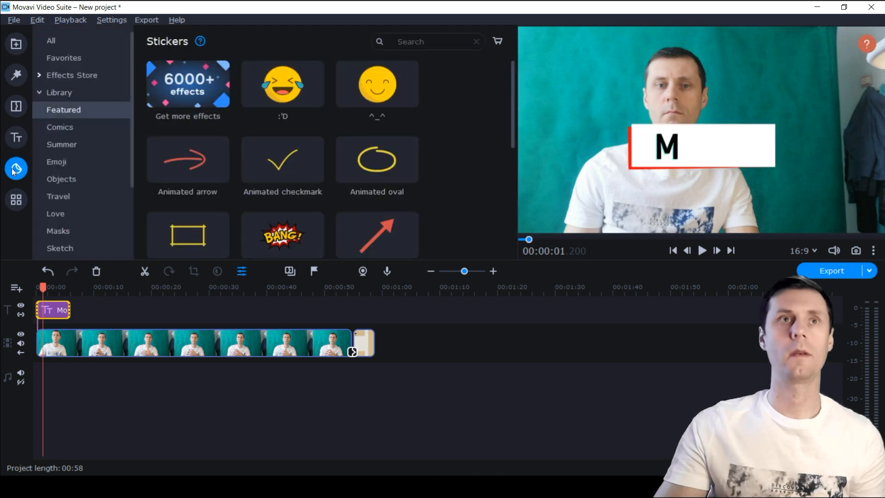
{"action": "mouse_move", "coordinate": [282, 85]}
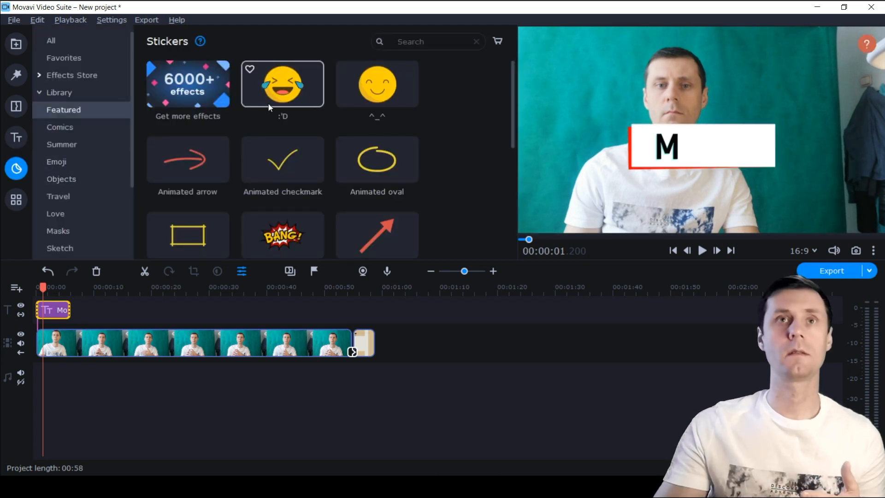
- Add the laughing emoji sticker after the title and resize it over the speaker's face
{"action": "scroll", "scroll_direction": "down", "scroll_amount": 3}
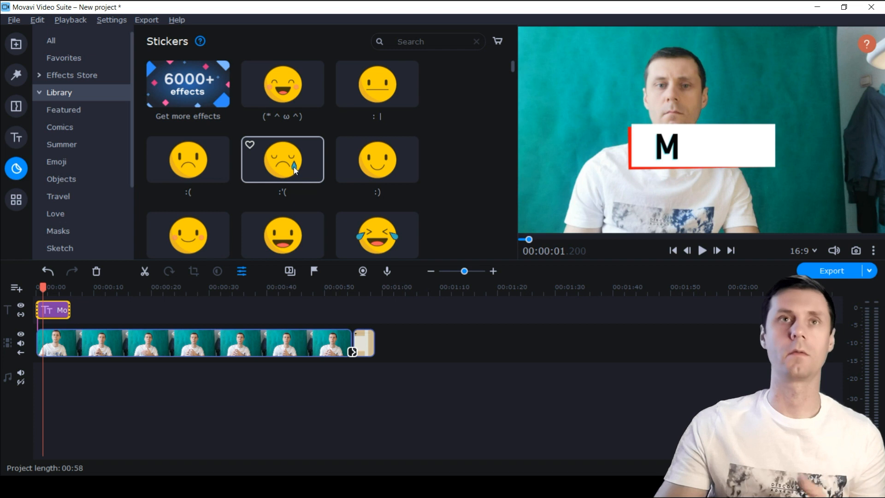
{"action": "left_click", "coordinate": [376, 235]}
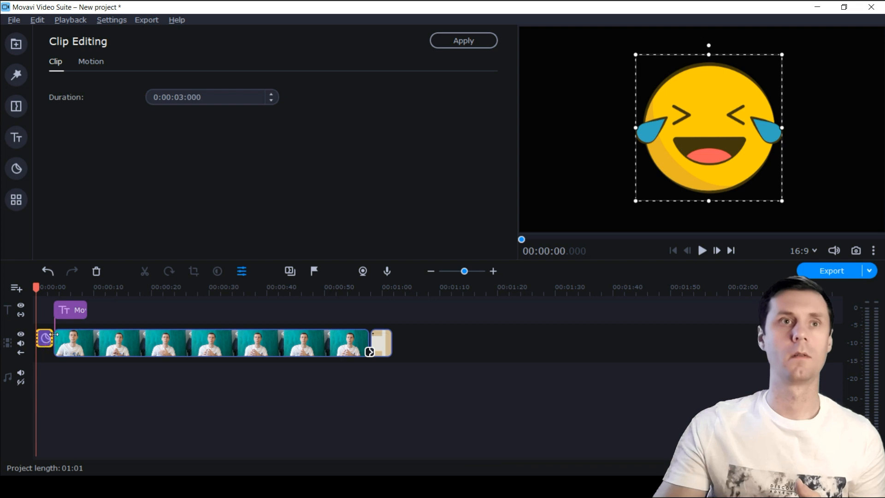
{"action": "left_click", "coordinate": [17, 167]}
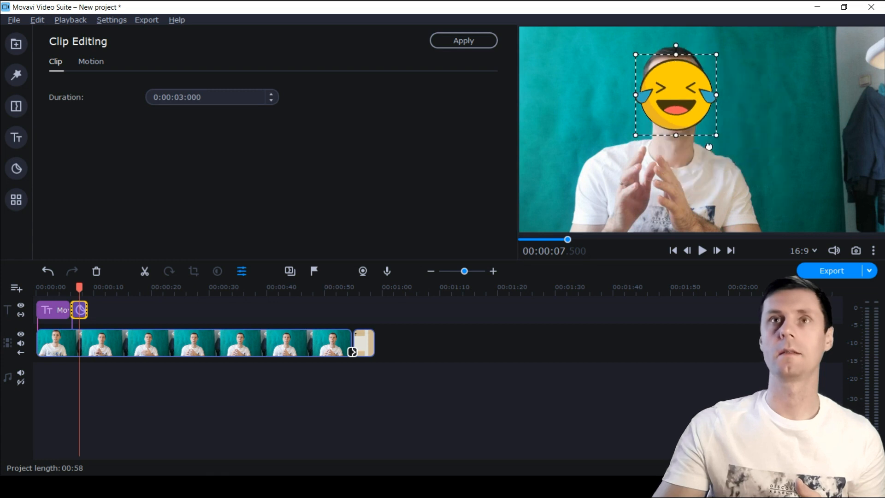
{"action": "left_click_drag", "start_coordinate": [676, 94], "coordinate": [810, 94]}
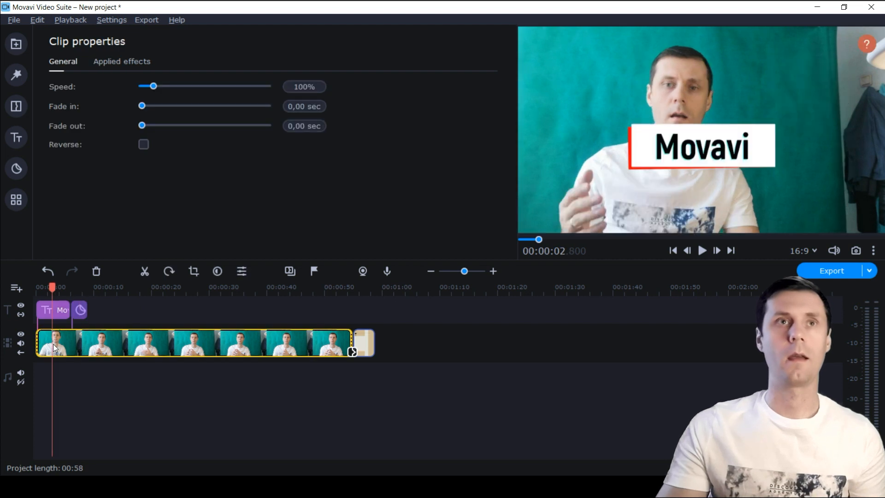
{"action": "mouse_move", "coordinate": [99, 353]}
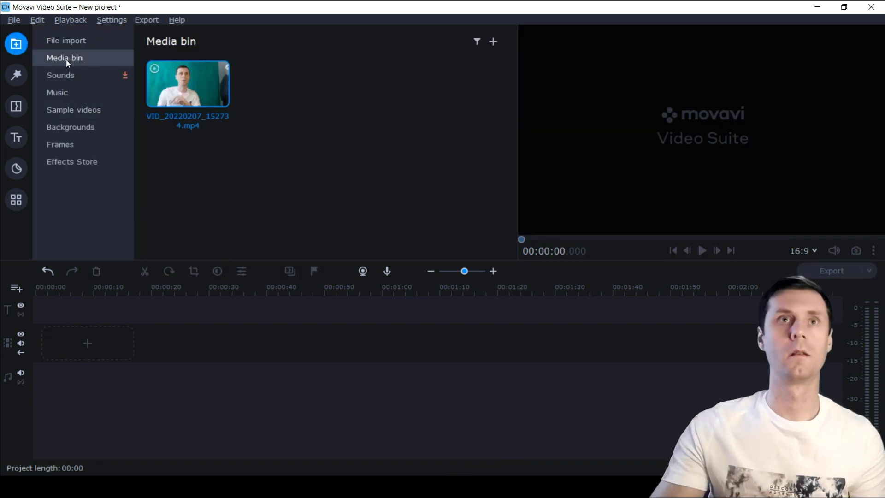
- Add the recorded talking-head video to the timeline of the fresh project
{"action": "left_click_drag", "start_coordinate": [187, 84], "coordinate": [243, 343]}
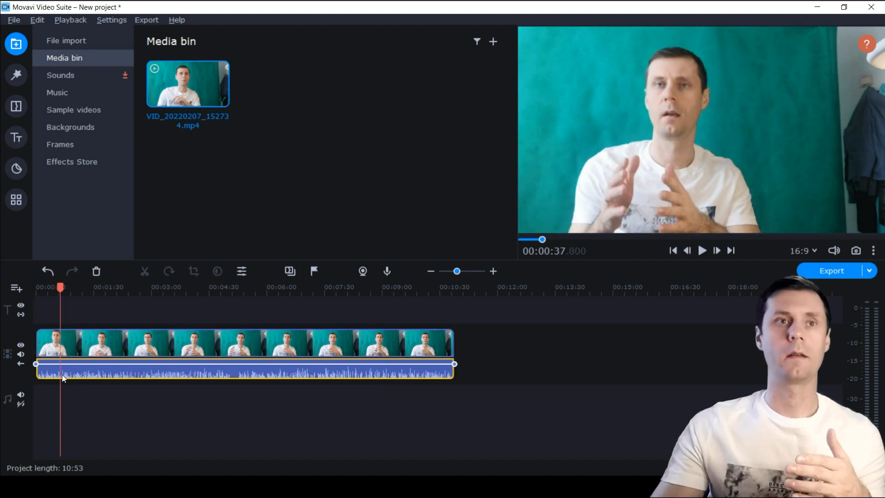
{"action": "mouse_move", "coordinate": [65, 377]}
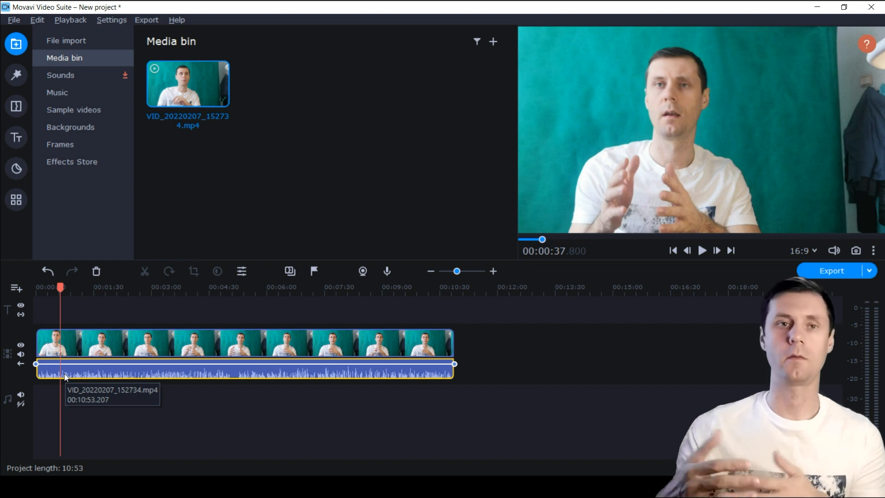
{"action": "mouse_move", "coordinate": [48, 372]}
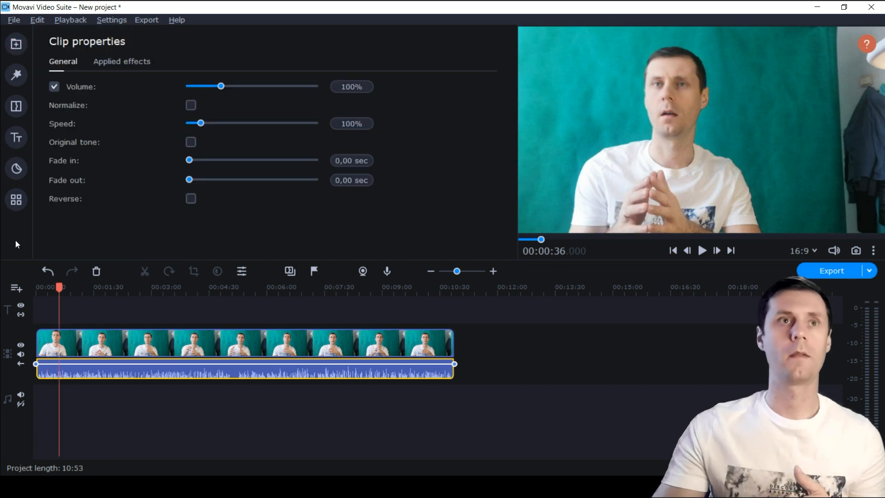
{"action": "mouse_move", "coordinate": [15, 200]}
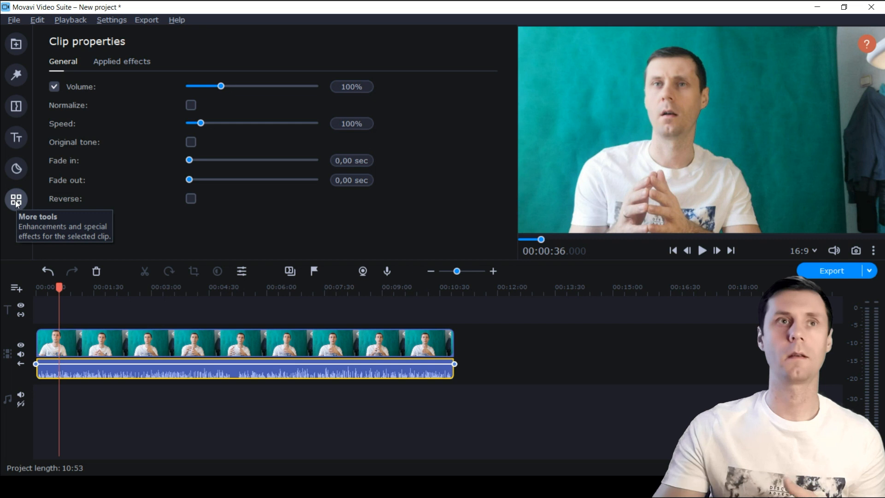
- Show the Sound autocorrect presets and then the Audio effects library for the clip
{"action": "left_click", "coordinate": [16, 199]}
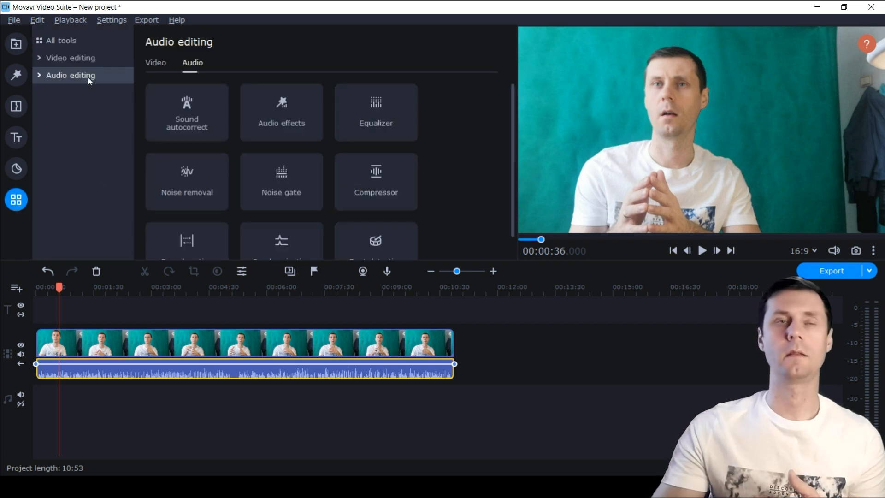
{"action": "scroll", "scroll_direction": "down", "scroll_amount": 3}
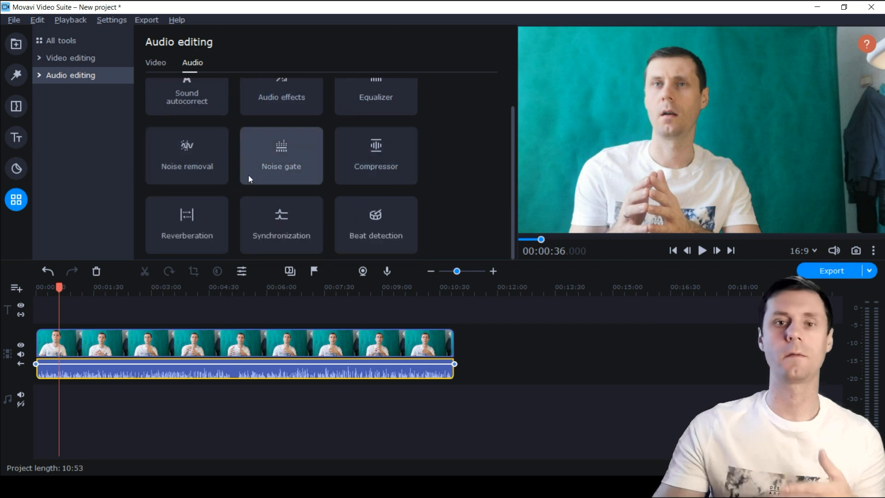
{"action": "mouse_move", "coordinate": [281, 221]}
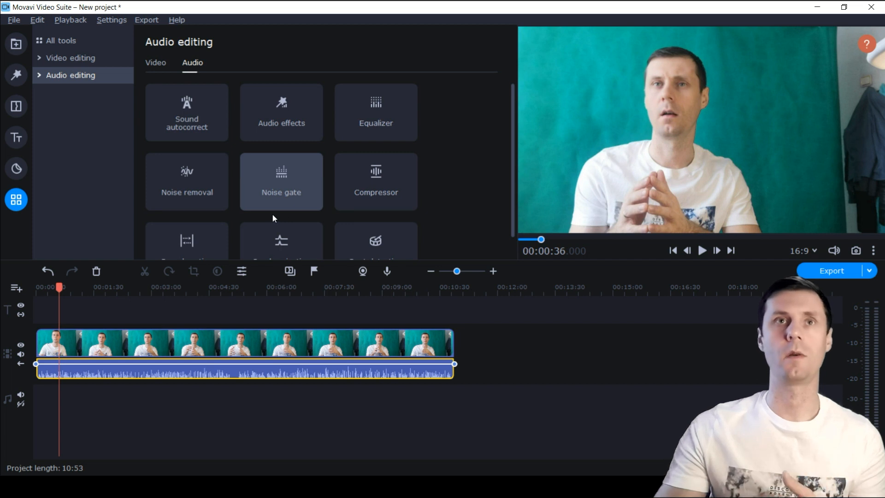
{"action": "mouse_move", "coordinate": [186, 111]}
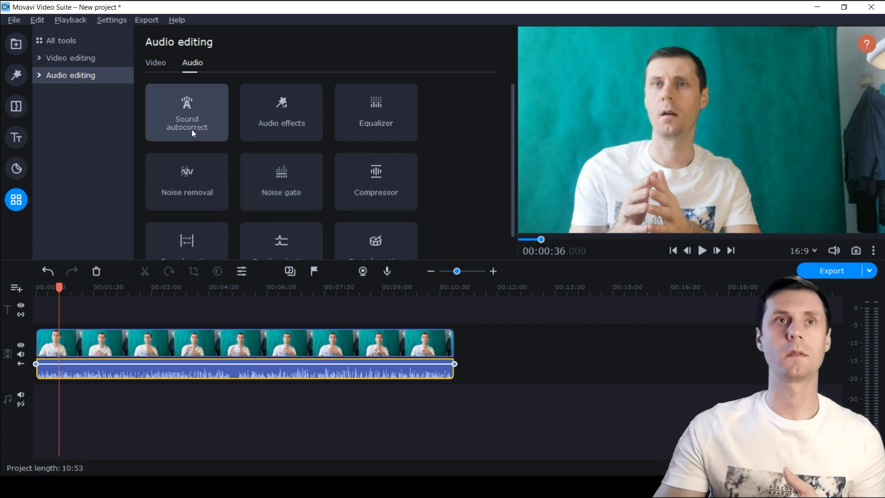
{"action": "left_click", "coordinate": [186, 113]}
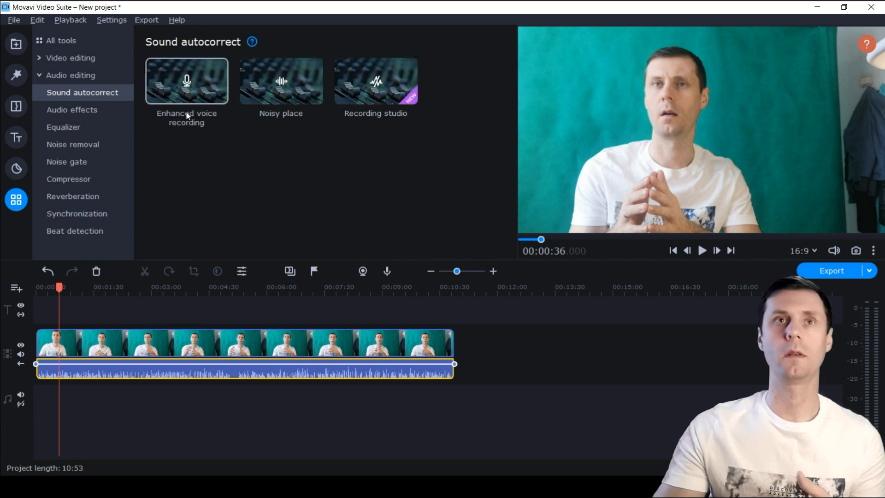
{"action": "mouse_move", "coordinate": [386, 102]}
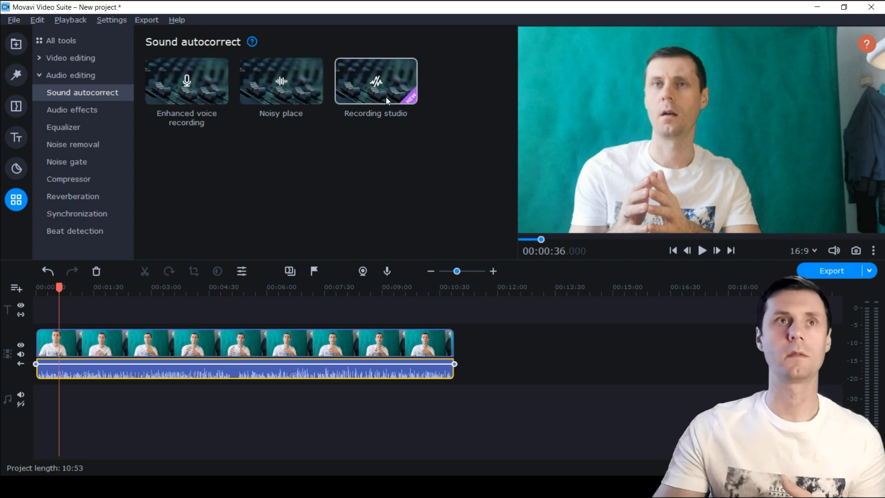
{"action": "left_click", "coordinate": [72, 110]}
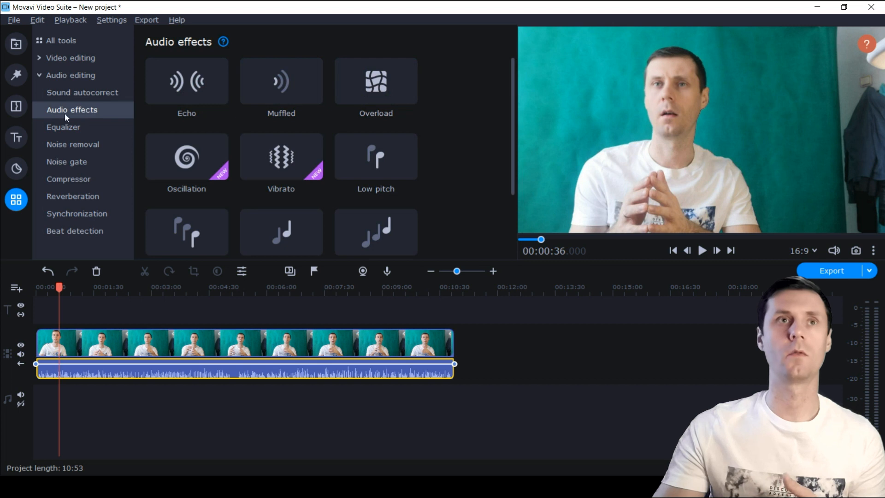
- Preview the Oscillation sound effect, then bring up the equalizer at its flat settings
{"action": "scroll", "scroll_direction": "down", "scroll_amount": 3}
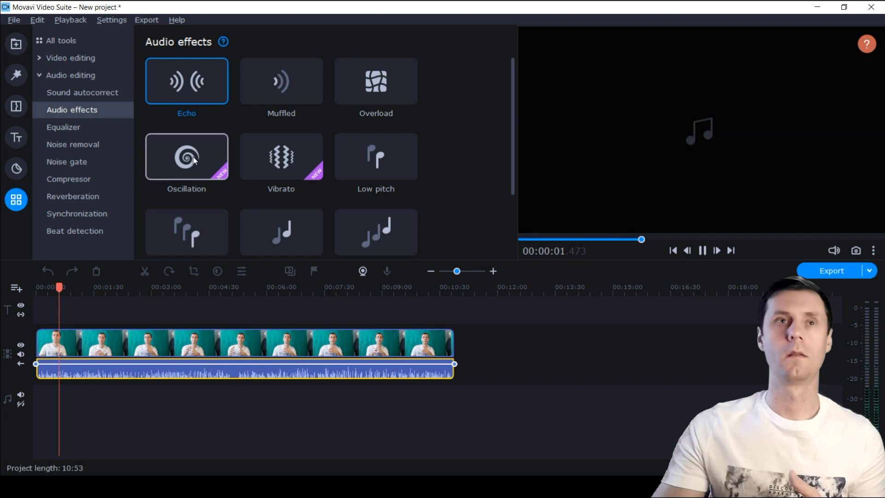
{"action": "left_click", "coordinate": [186, 156]}
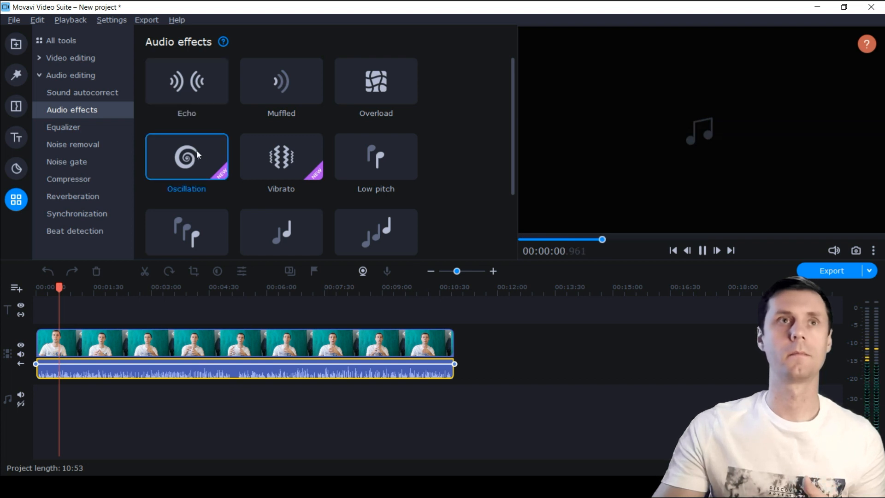
{"action": "left_click", "coordinate": [63, 126]}
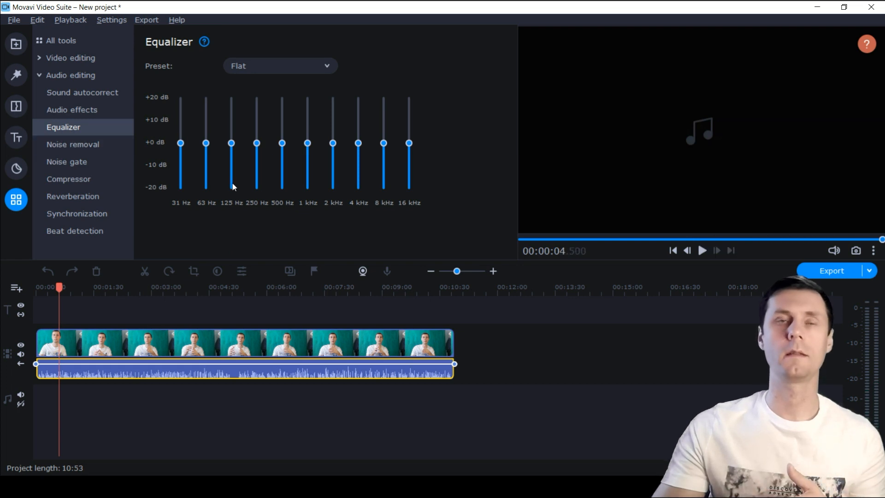
- Browse the equalizer presets without applying one, then view Noise gate and Noise removal settings
{"action": "left_click", "coordinate": [280, 65]}
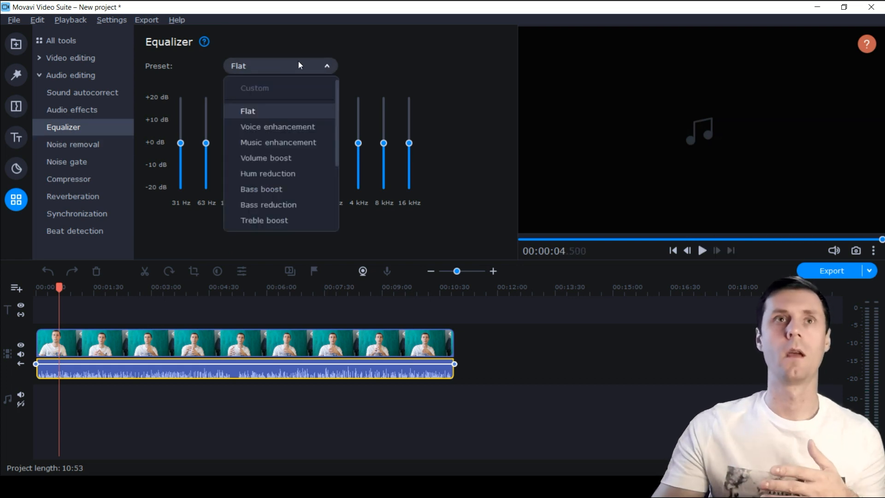
{"action": "mouse_move", "coordinate": [278, 126]}
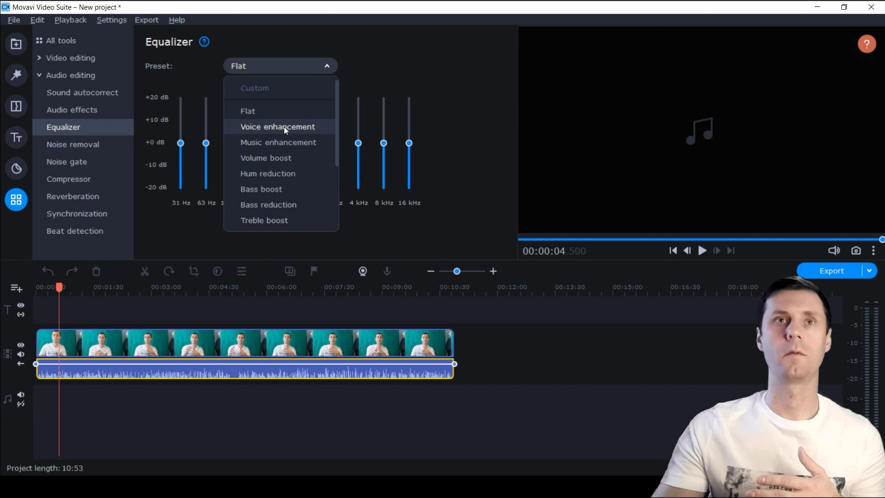
{"action": "mouse_move", "coordinate": [293, 142]}
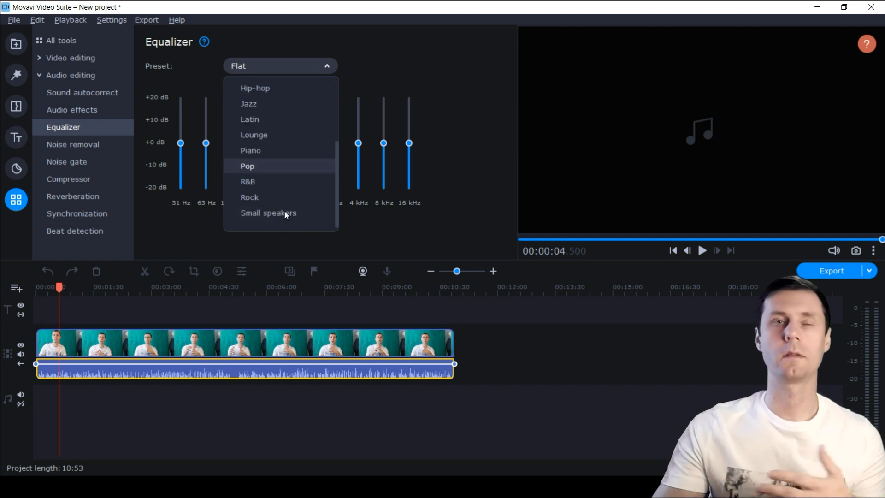
{"action": "mouse_move", "coordinate": [258, 182]}
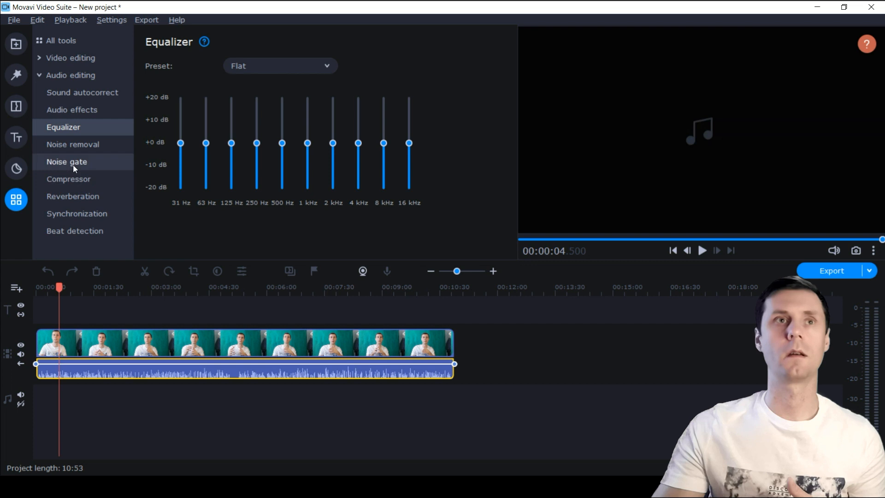
{"action": "left_click", "coordinate": [66, 162]}
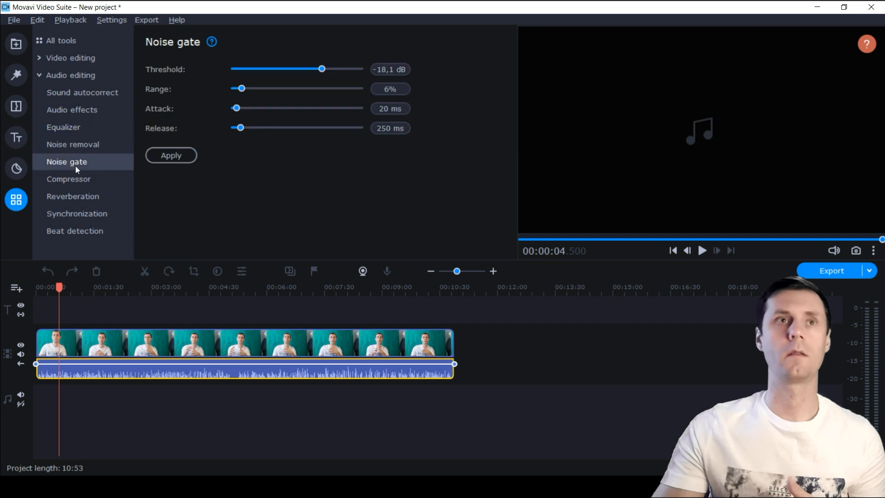
{"action": "left_click", "coordinate": [73, 144]}
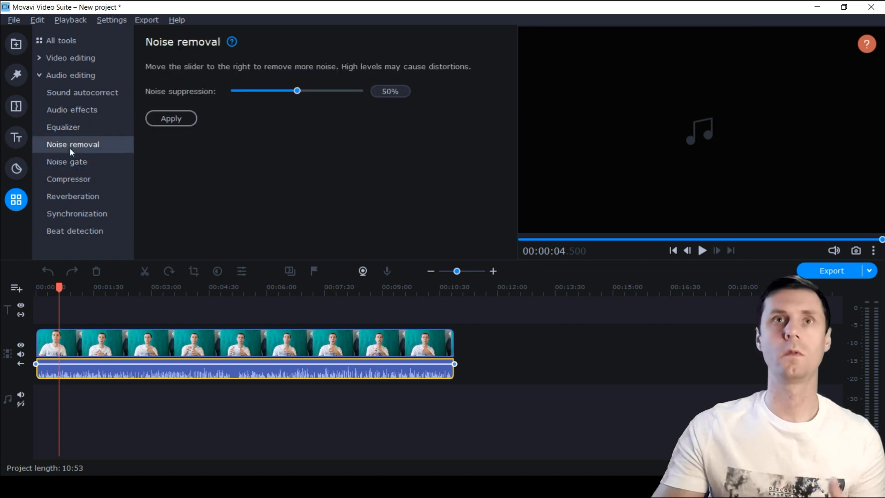
{"action": "mouse_move", "coordinate": [91, 162]}
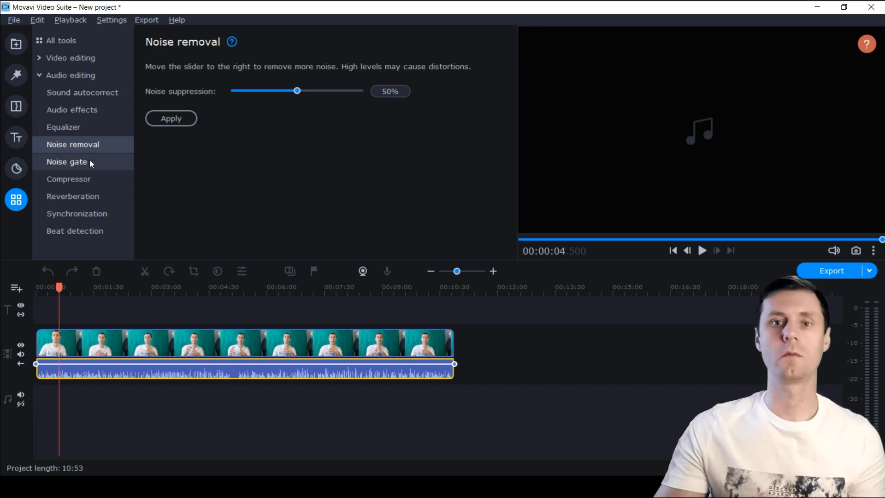
{"action": "mouse_move", "coordinate": [82, 346]}
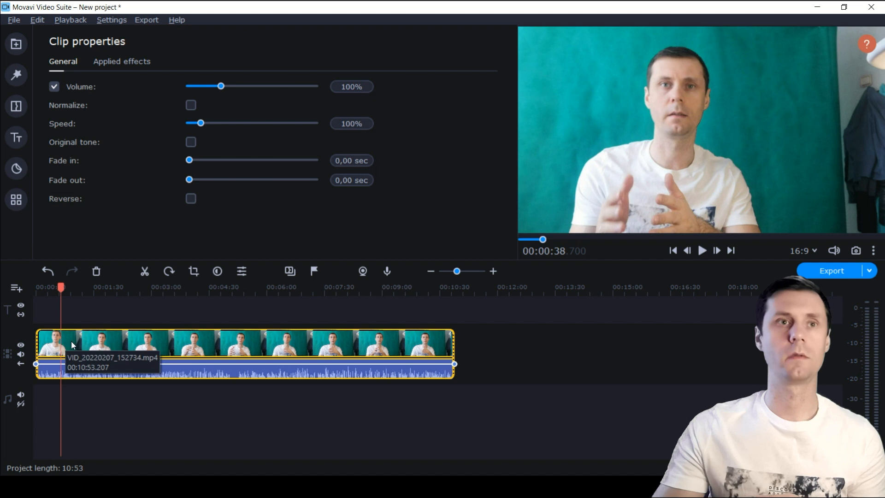
- Apply the Auto Contrast colour preset to the clip from the Color adjustments tool
{"action": "left_click", "coordinate": [16, 199]}
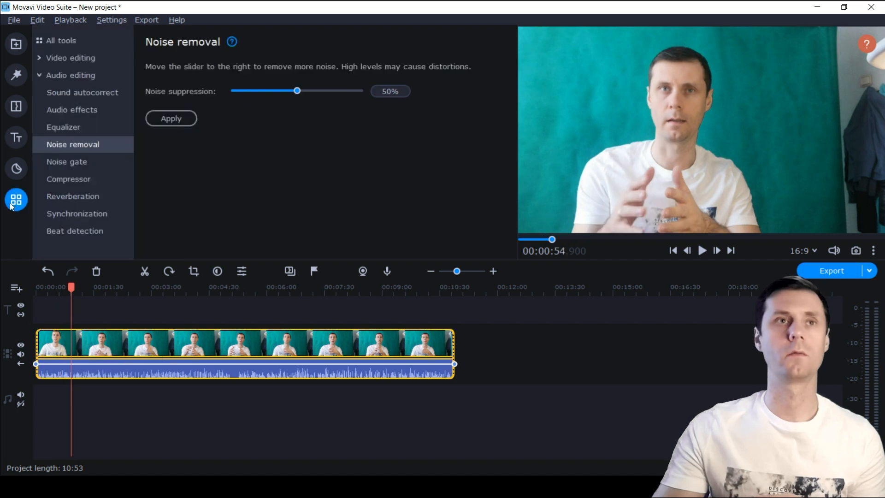
{"action": "left_click", "coordinate": [71, 57]}
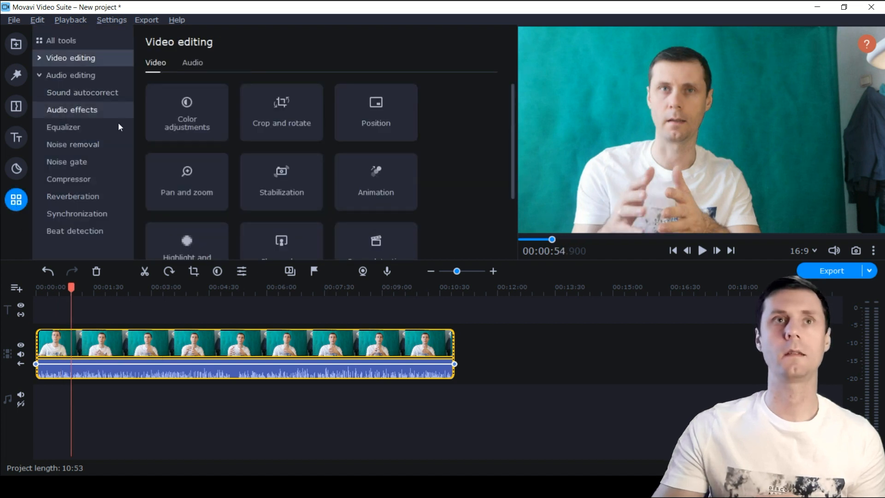
{"action": "left_click", "coordinate": [186, 112]}
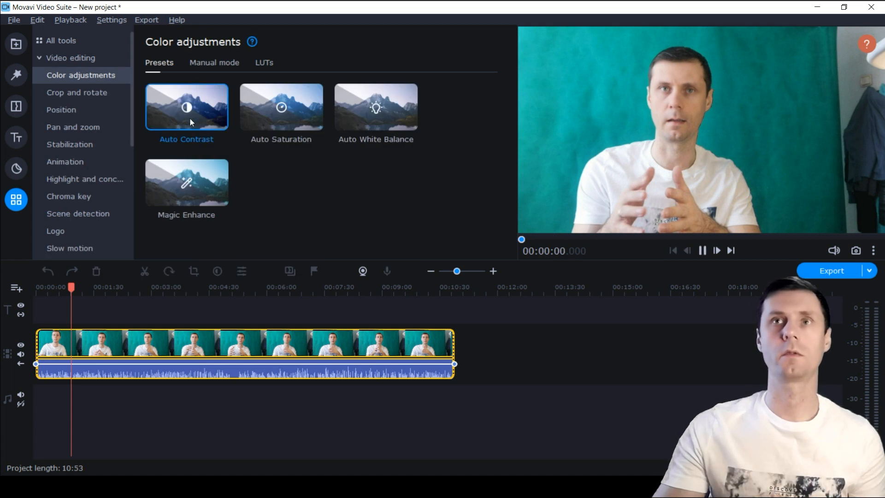
{"action": "left_click", "coordinate": [187, 107]}
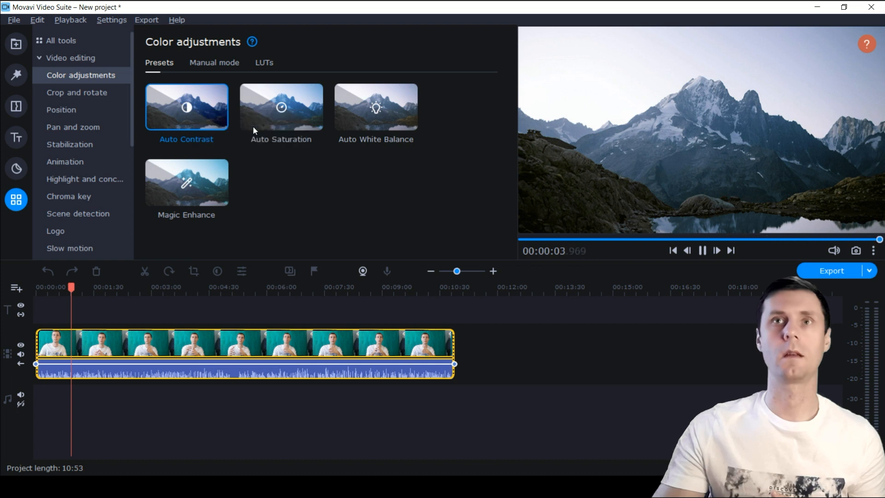
{"action": "left_click", "coordinate": [186, 107]}
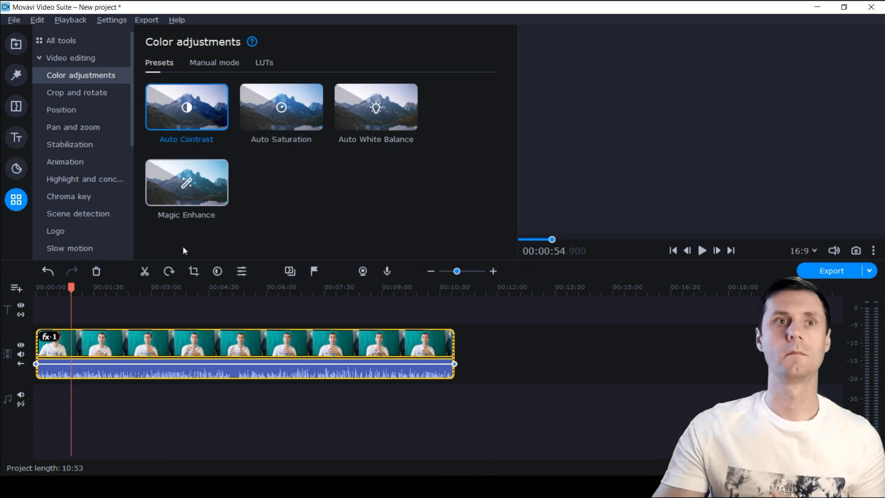
- Apply the Magic Enhance colour preset to the clip as well
{"action": "left_click", "coordinate": [80, 287]}
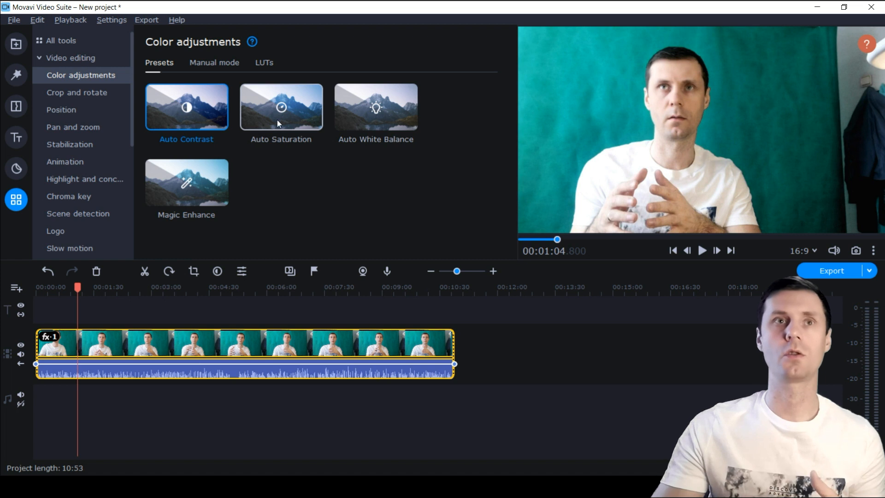
{"action": "left_click", "coordinate": [187, 182]}
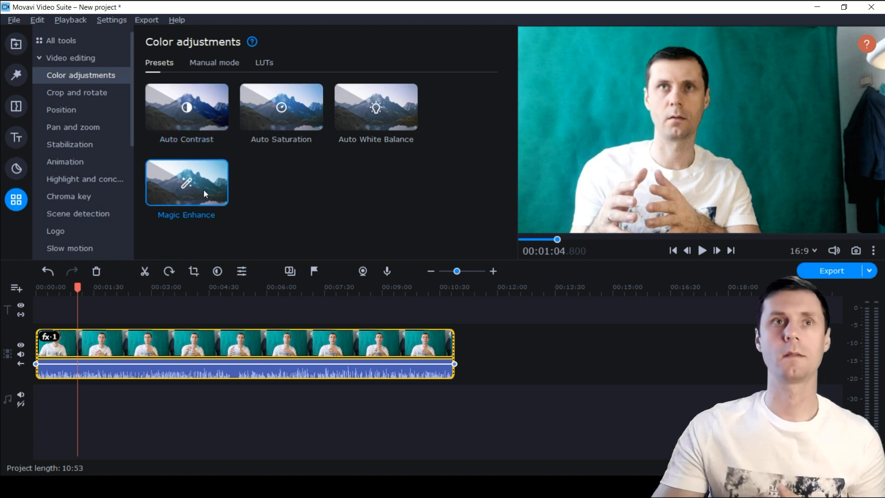
{"action": "left_click", "coordinate": [186, 181]}
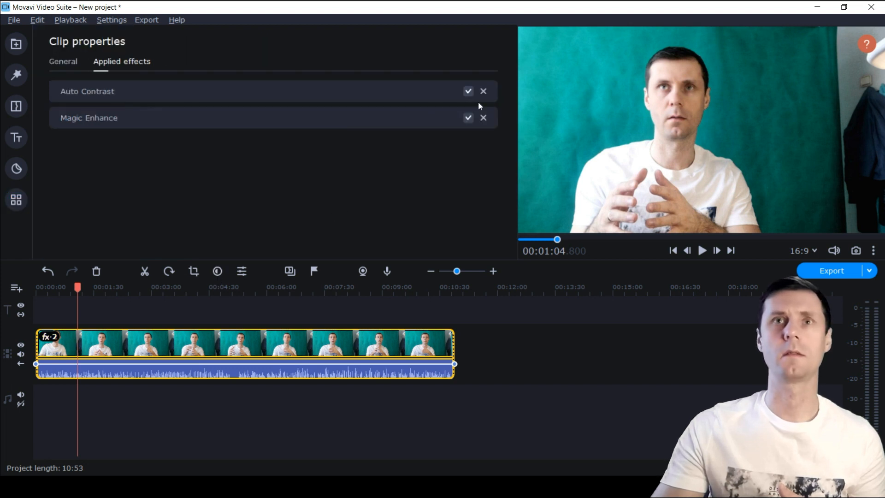
- Review the clip's applied effects and general properties, then bring up Crop and rotate
{"action": "left_click", "coordinate": [483, 92]}
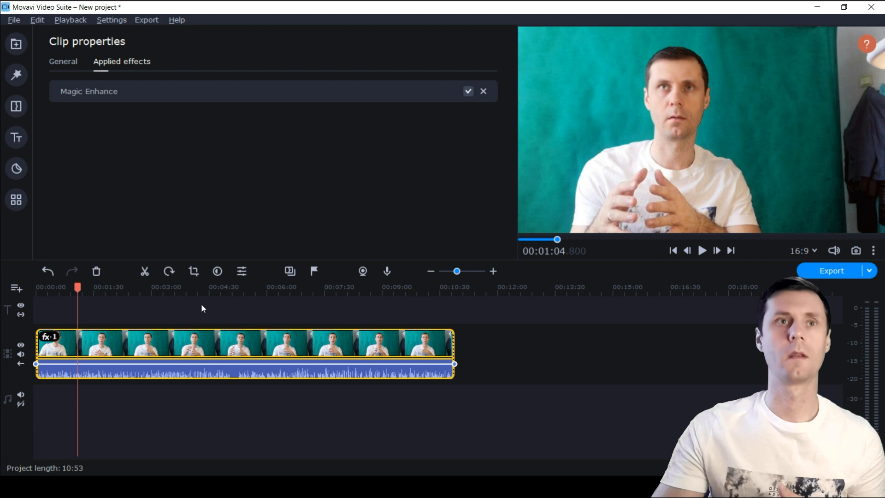
{"action": "left_click", "coordinate": [63, 61]}
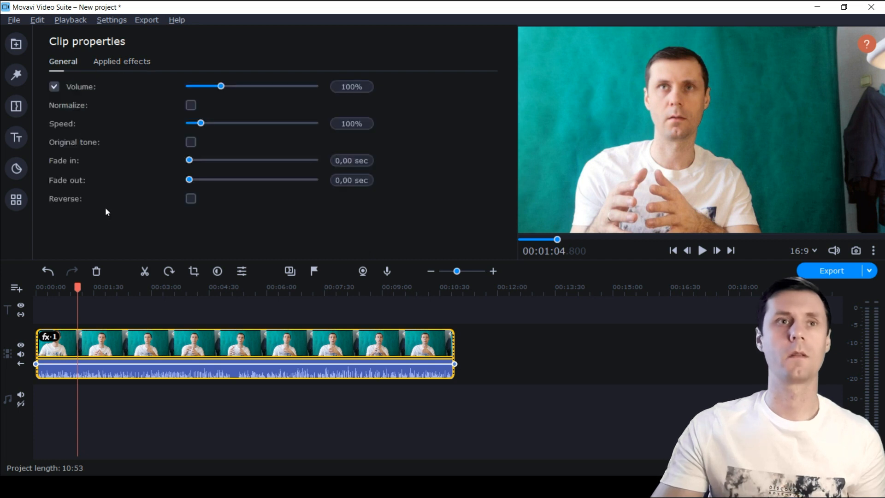
{"action": "left_click", "coordinate": [16, 199]}
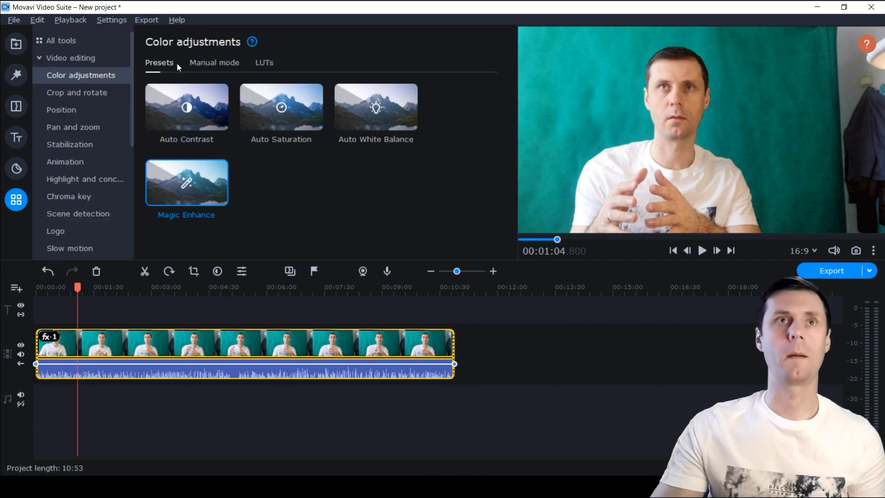
{"action": "left_click", "coordinate": [77, 92]}
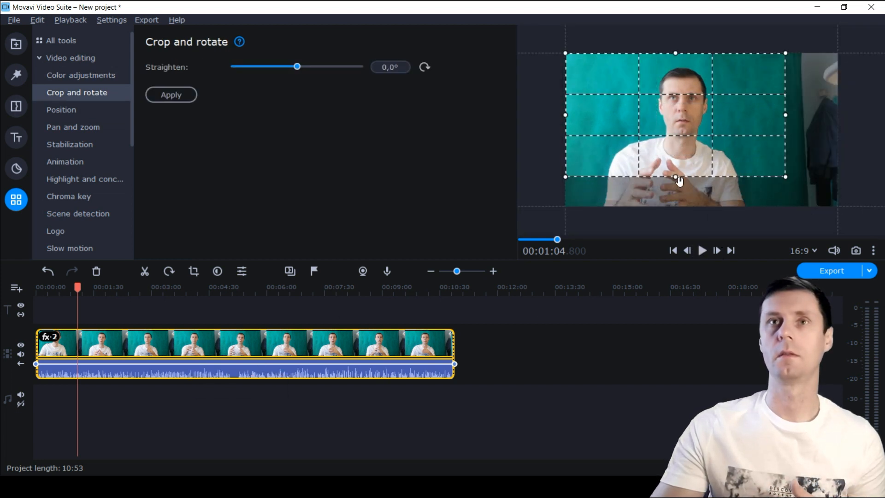
- Drag the crop box handles to frame the speaker more tightly
{"action": "left_click_drag", "start_coordinate": [675, 177], "coordinate": [675, 206]}
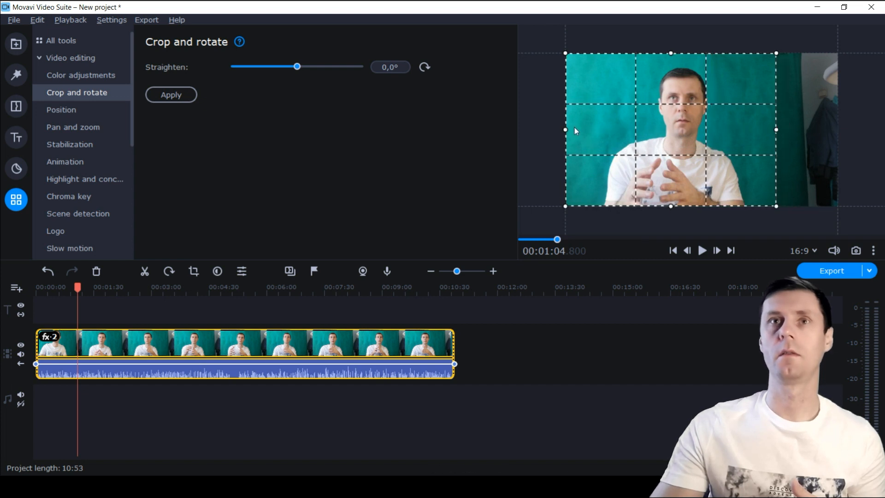
{"action": "left_click_drag", "start_coordinate": [565, 130], "coordinate": [574, 130]}
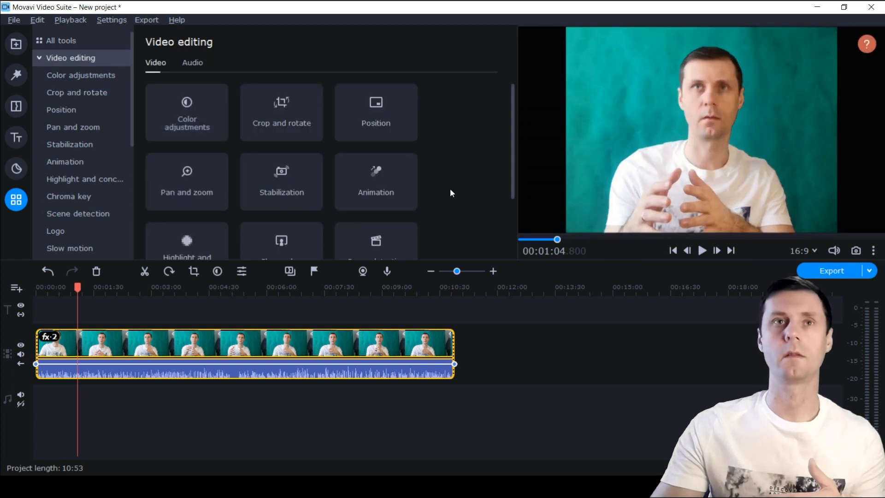
- Key out the green background with the Chroma key eyedropper
{"action": "scroll", "scroll_direction": "down", "scroll_amount": 3}
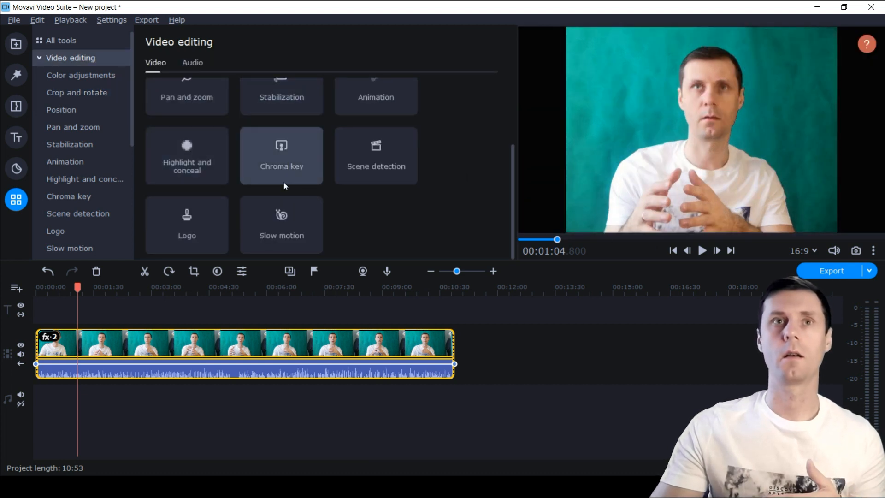
{"action": "left_click", "coordinate": [281, 155]}
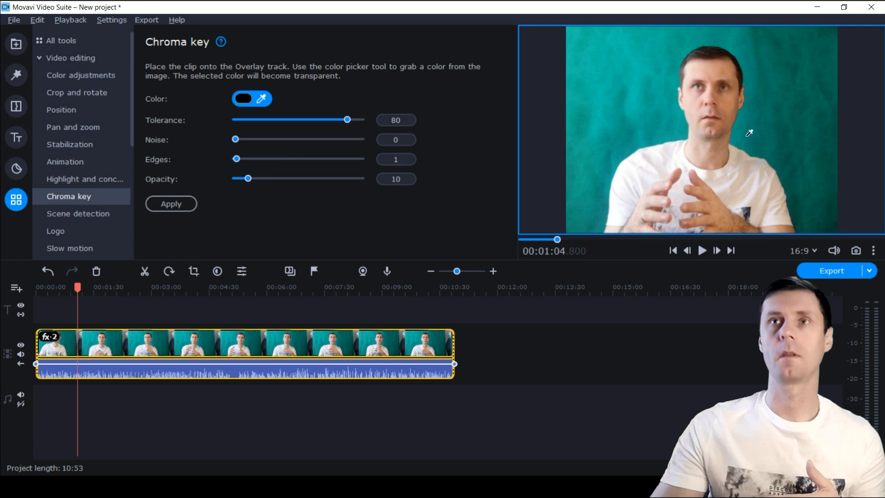
{"action": "left_click", "coordinate": [242, 98]}
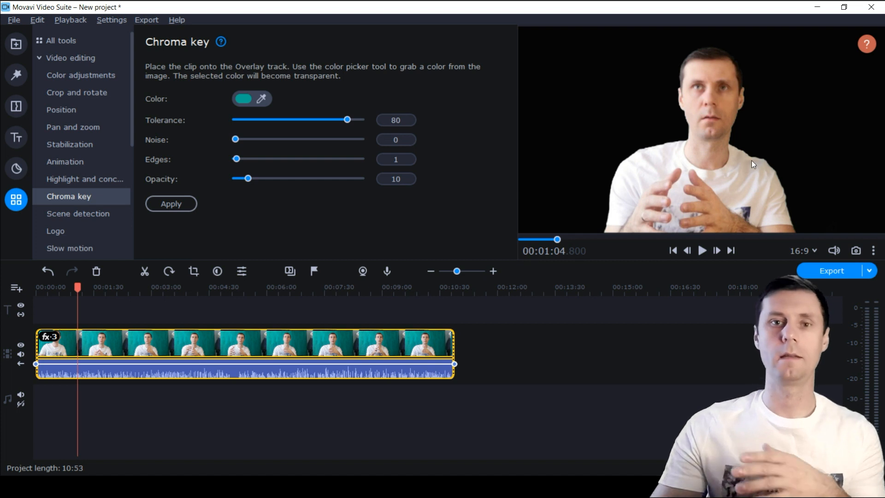
{"action": "mouse_move", "coordinate": [721, 197]}
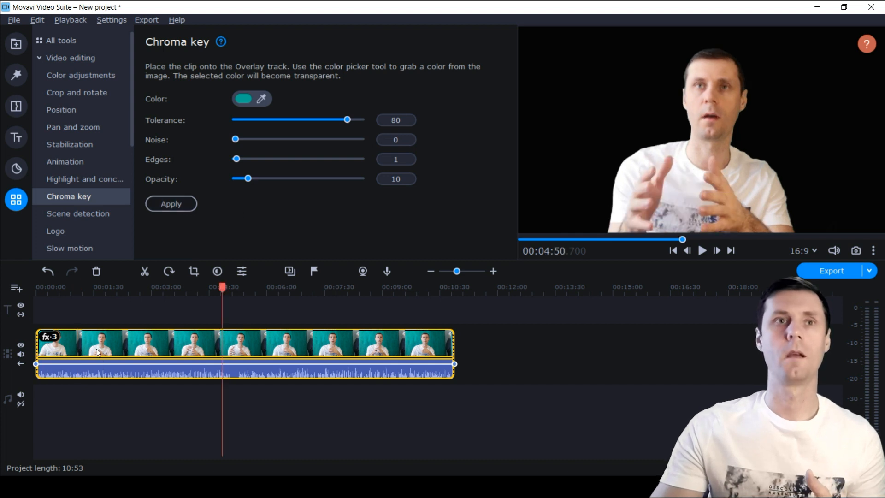
- Remove the chroma key from the applied effects, then bring up Scene detection
{"action": "left_click", "coordinate": [94, 287]}
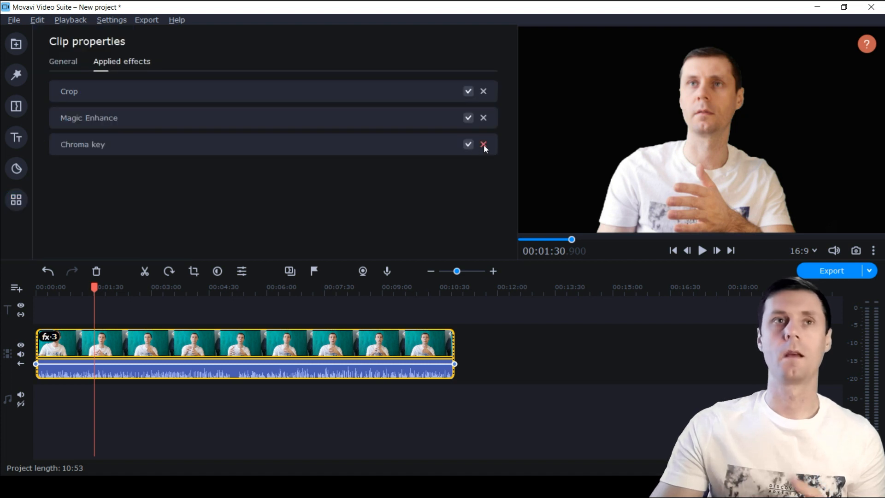
{"action": "left_click", "coordinate": [483, 143]}
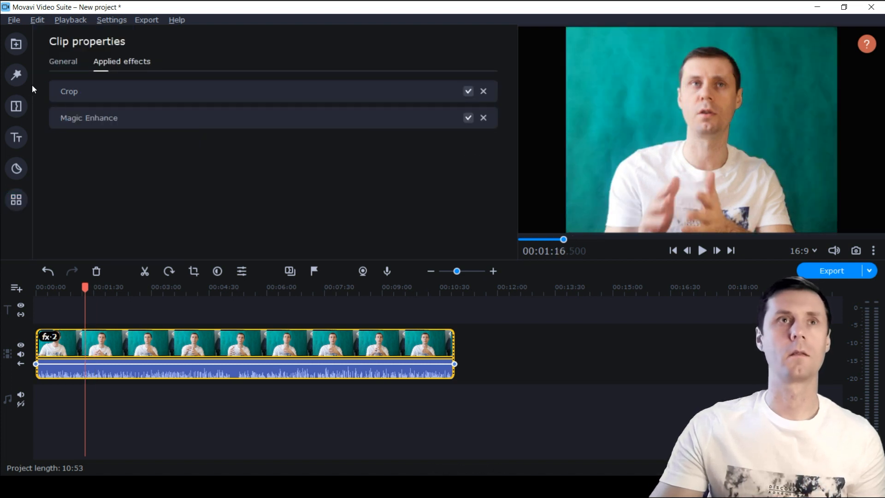
{"action": "left_click", "coordinate": [16, 199]}
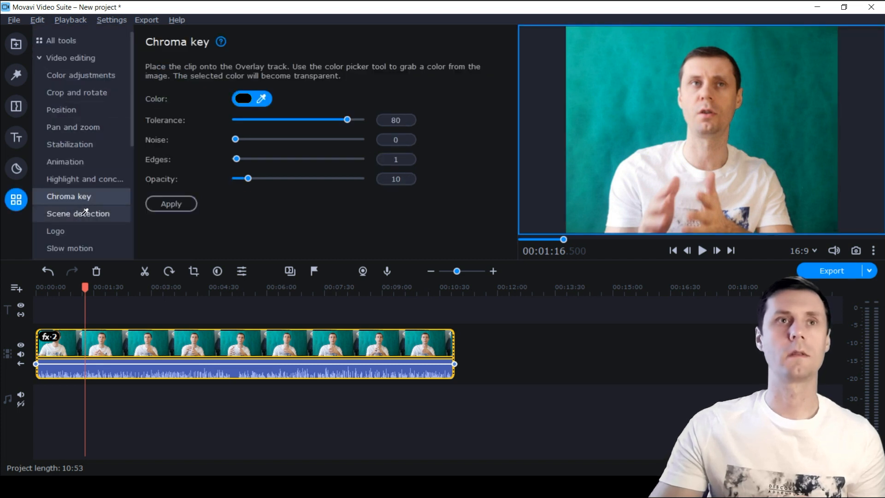
{"action": "left_click", "coordinate": [77, 213]}
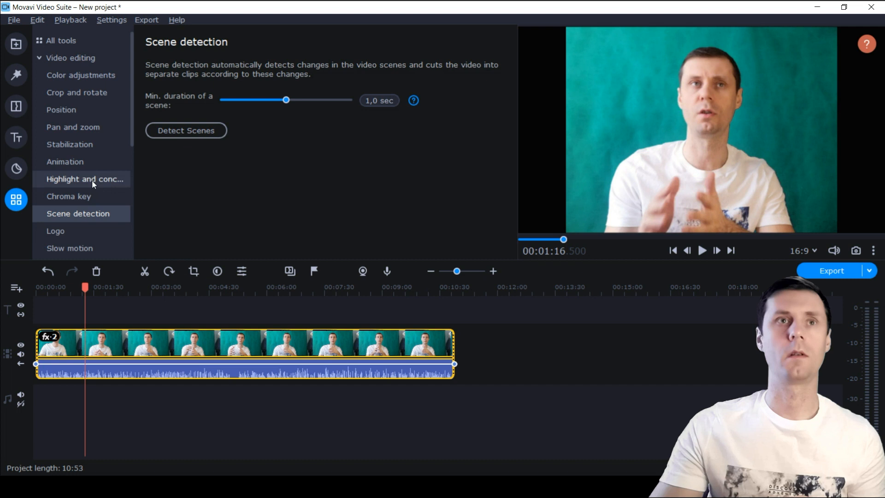
{"action": "mouse_move", "coordinate": [87, 127]}
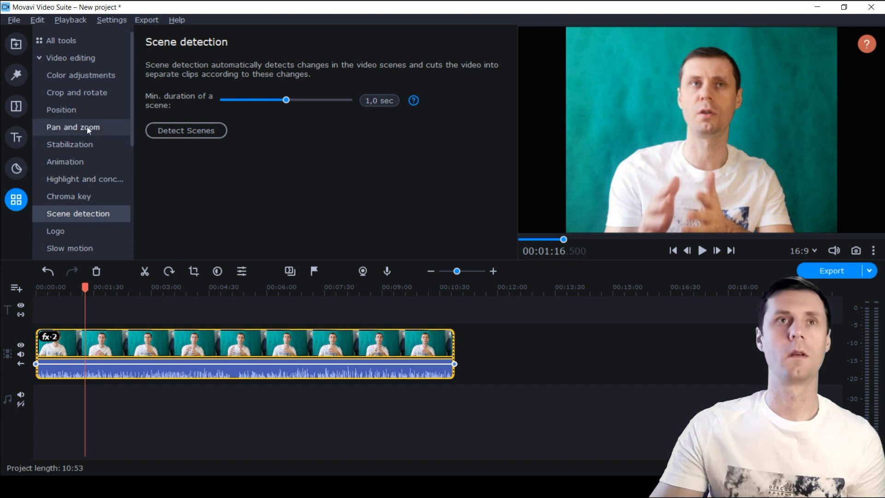
- Apply the Picture in picture position layout, then switch to Side by side left
{"action": "left_click", "coordinate": [72, 127]}
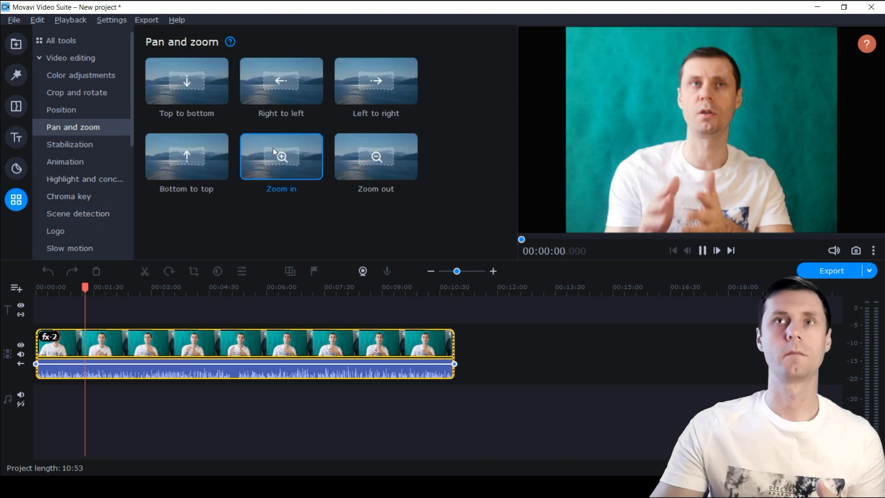
{"action": "left_click", "coordinate": [61, 110]}
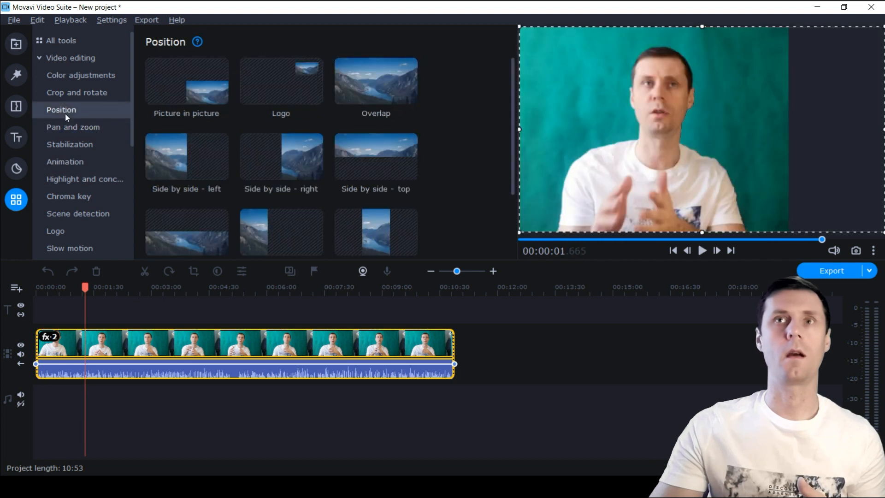
{"action": "mouse_move", "coordinate": [641, 166]}
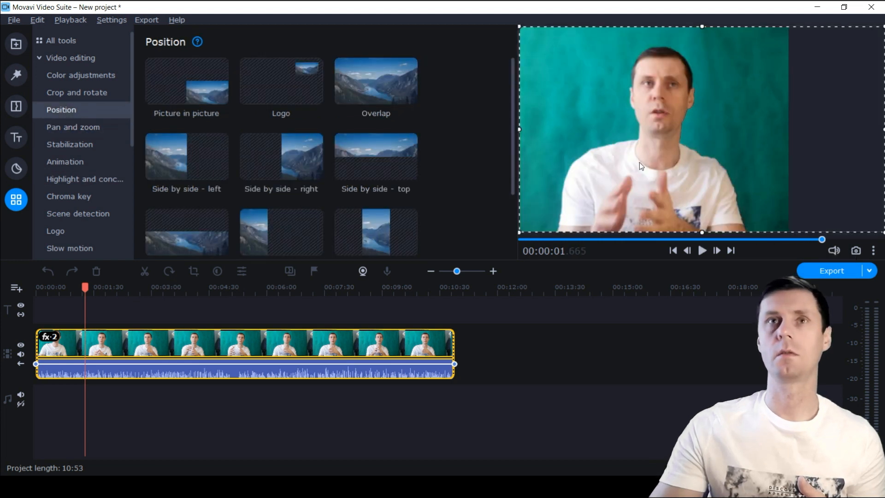
{"action": "left_click", "coordinate": [186, 81]}
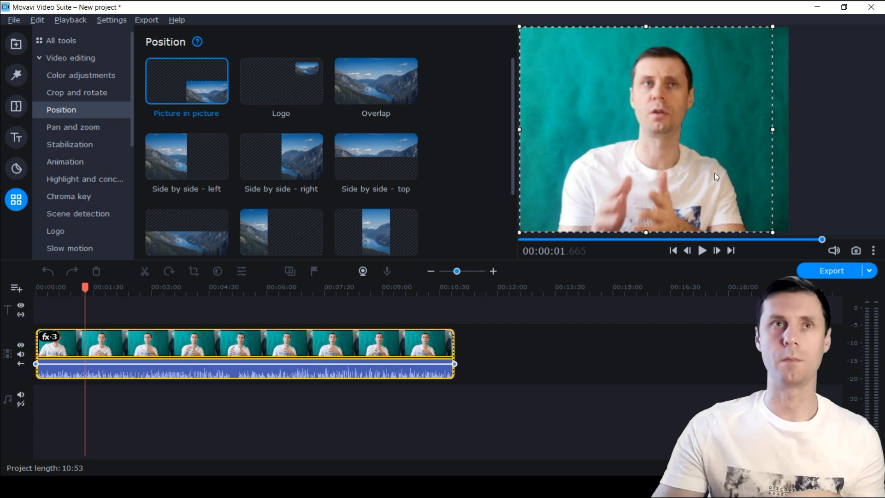
{"action": "left_click", "coordinate": [186, 157]}
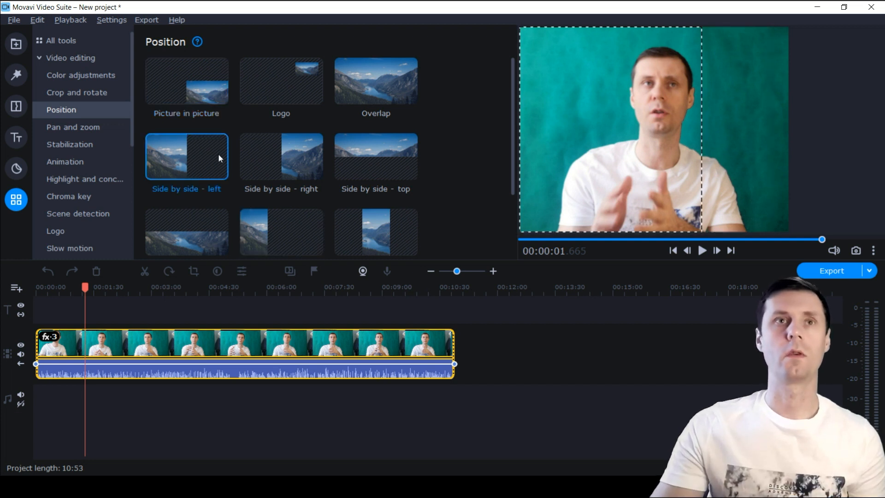
- Try Side by side right and another split layout, settling on Overlay; move on to Stabilization
{"action": "left_click", "coordinate": [280, 156]}
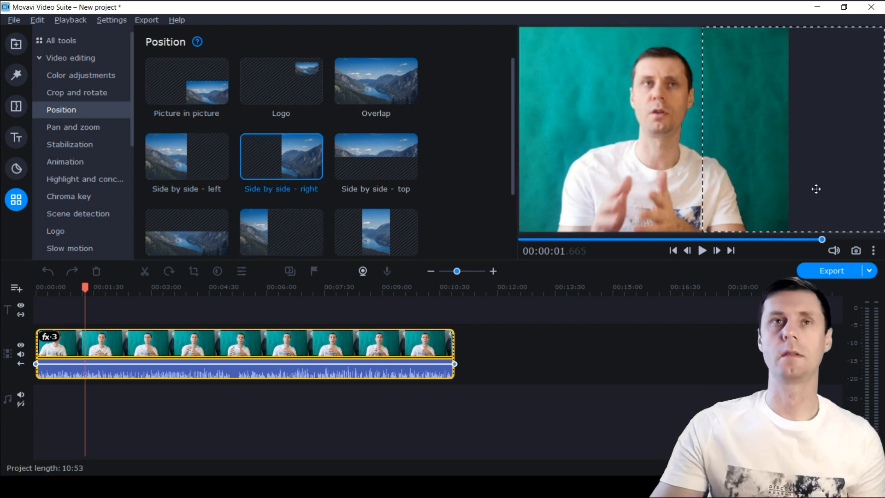
{"action": "left_click", "coordinate": [376, 232]}
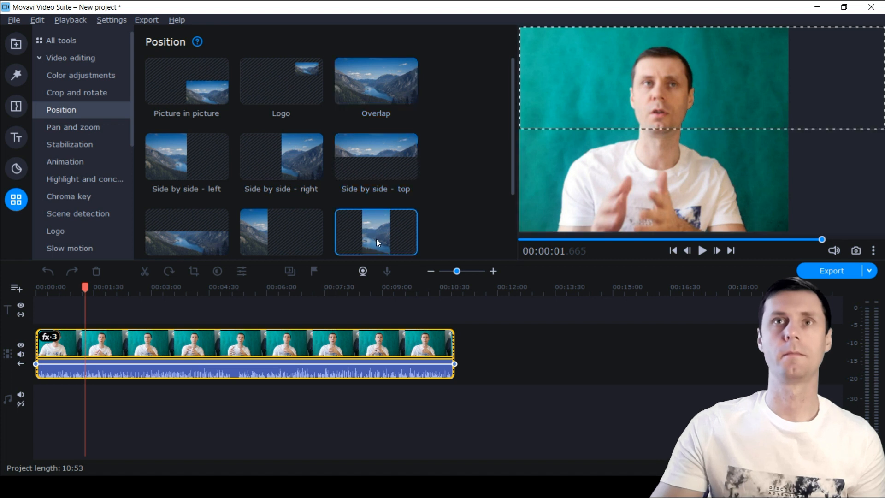
{"action": "left_click", "coordinate": [376, 81]}
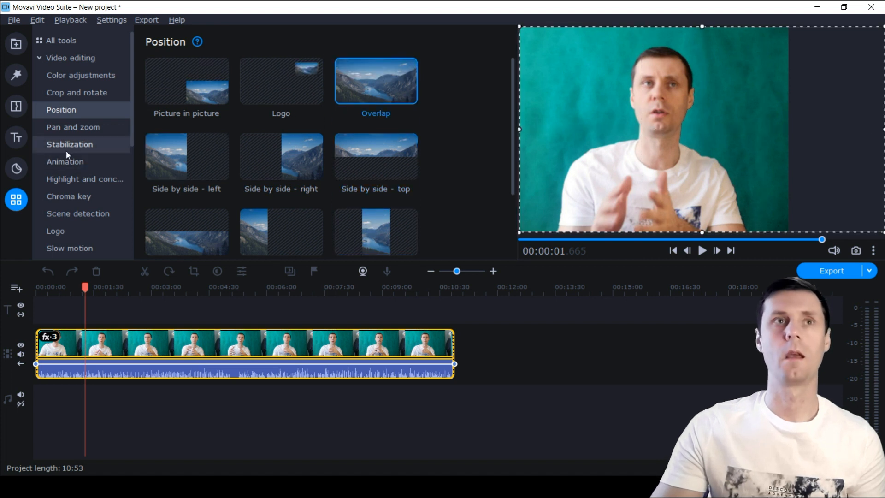
{"action": "left_click", "coordinate": [64, 161]}
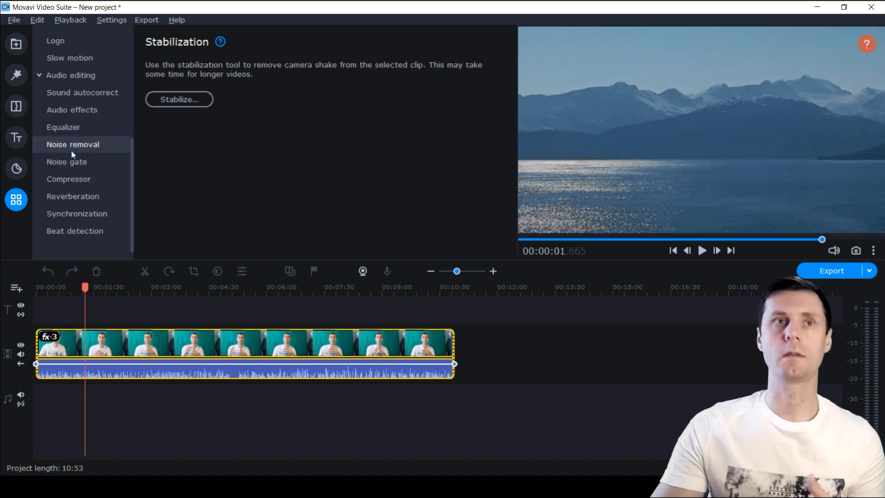
{"action": "mouse_move", "coordinate": [72, 195]}
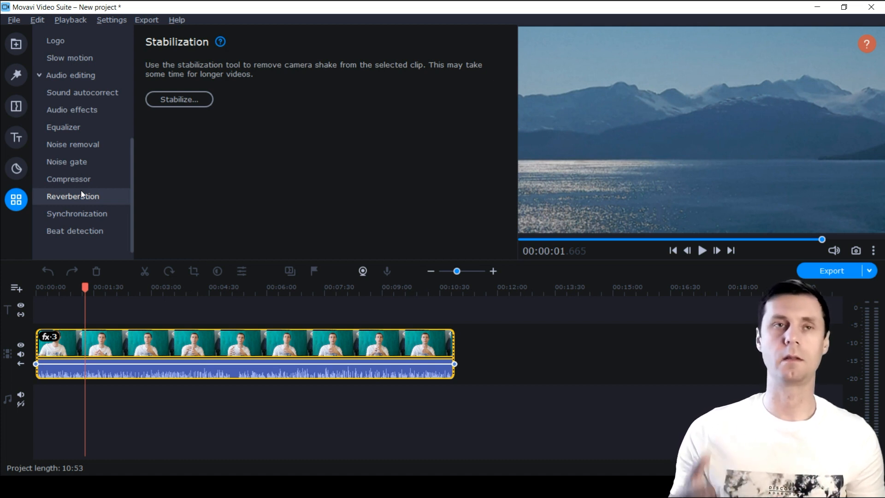
{"action": "mouse_move", "coordinate": [114, 260]}
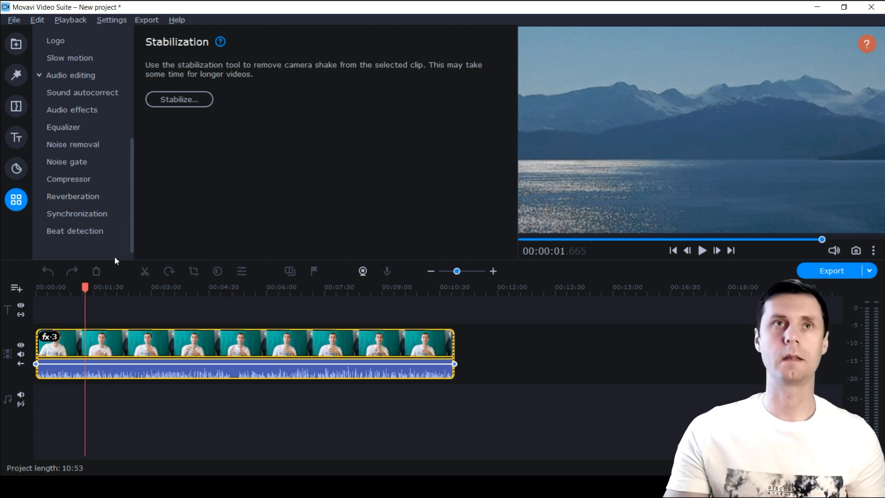
{"action": "mouse_move", "coordinate": [218, 173]}
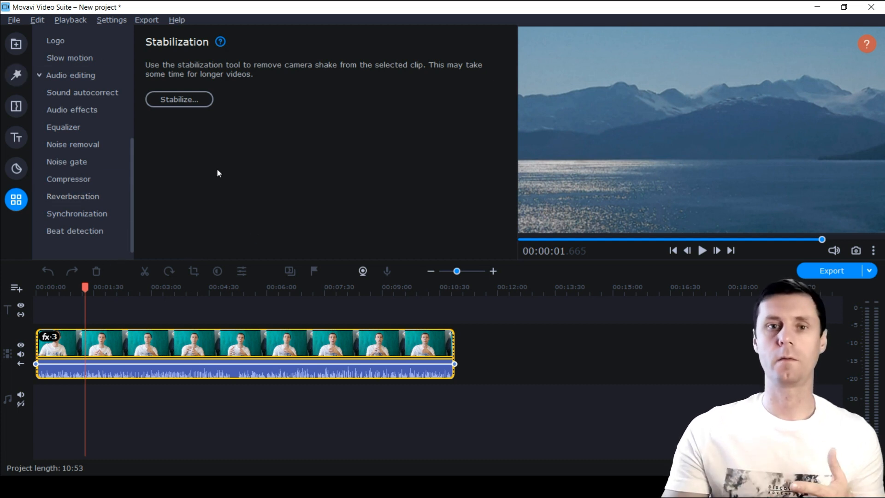